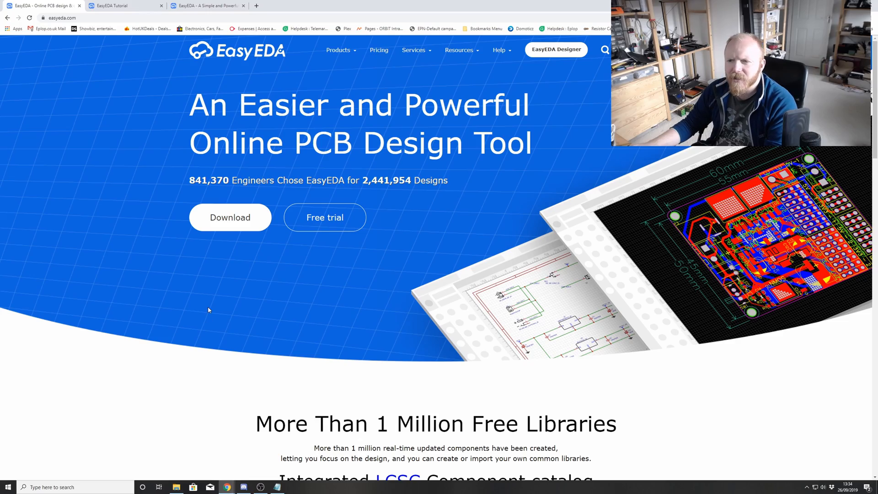
# Step: Launch the EasyEDA Designer online editor from easyeda.com
pyautogui.click(61, 17)
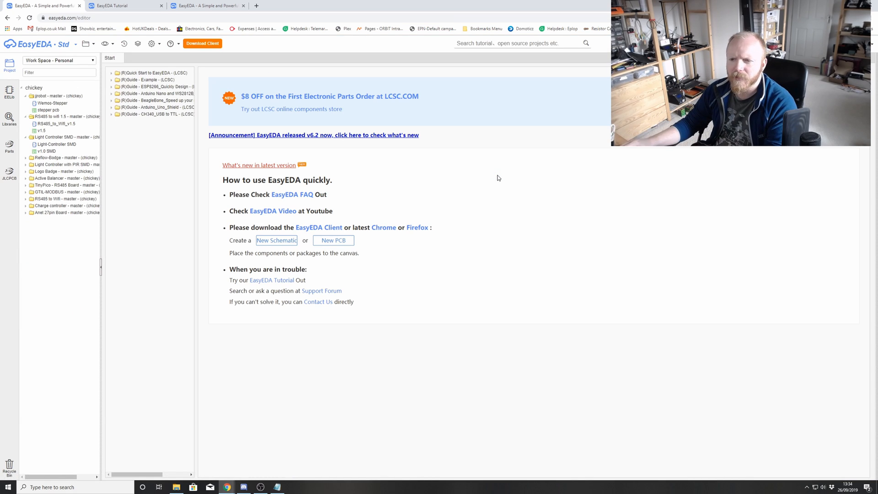
pyautogui.moveTo(454, 151)
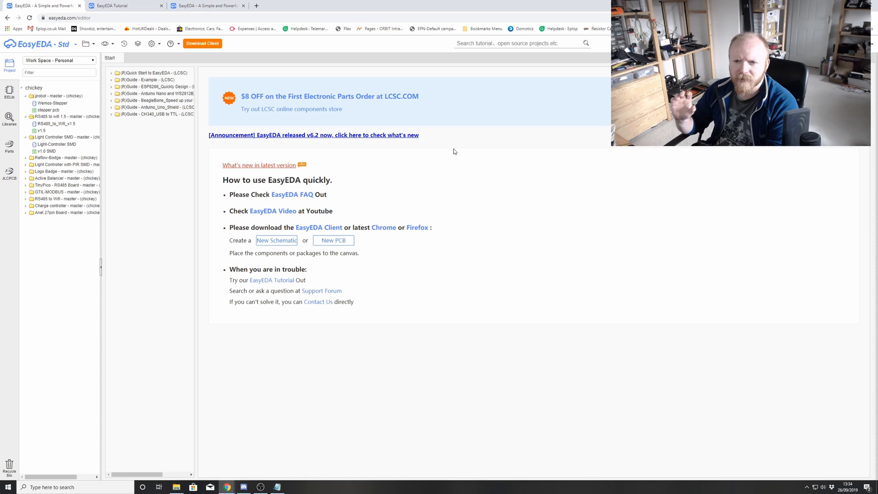
pyautogui.moveTo(274, 84)
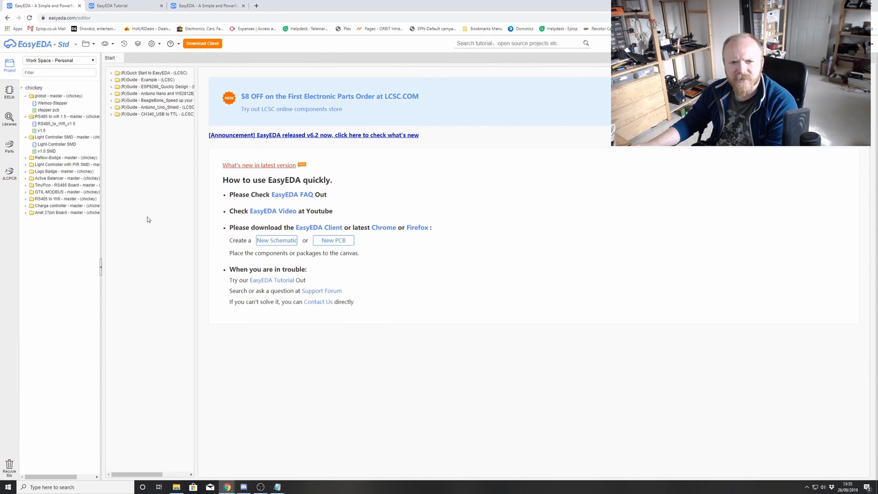
pyautogui.moveTo(145, 207)
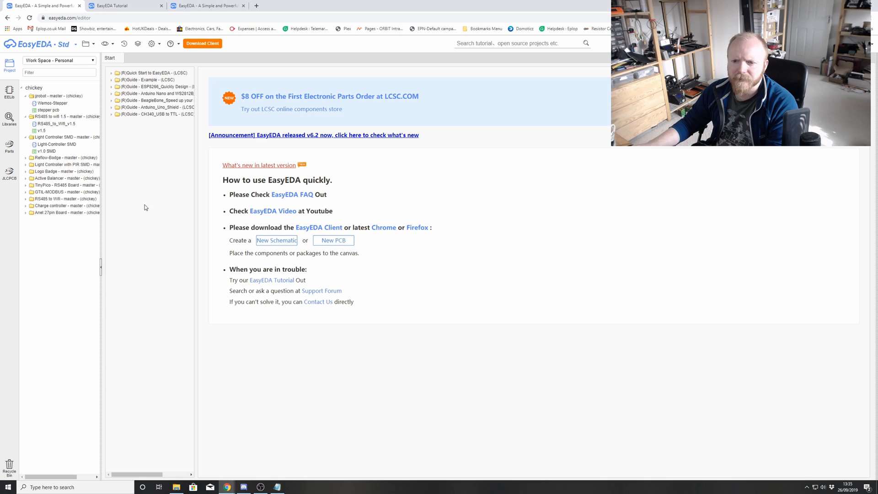
pyautogui.click(58, 144)
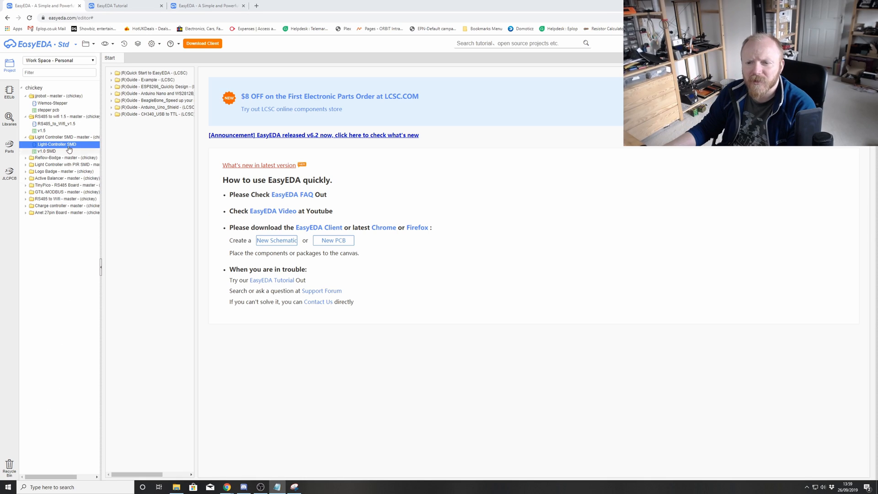
# Step: Create a new workspace project titled 'Led - Wemos' and save it
pyautogui.rightClick(33, 87)
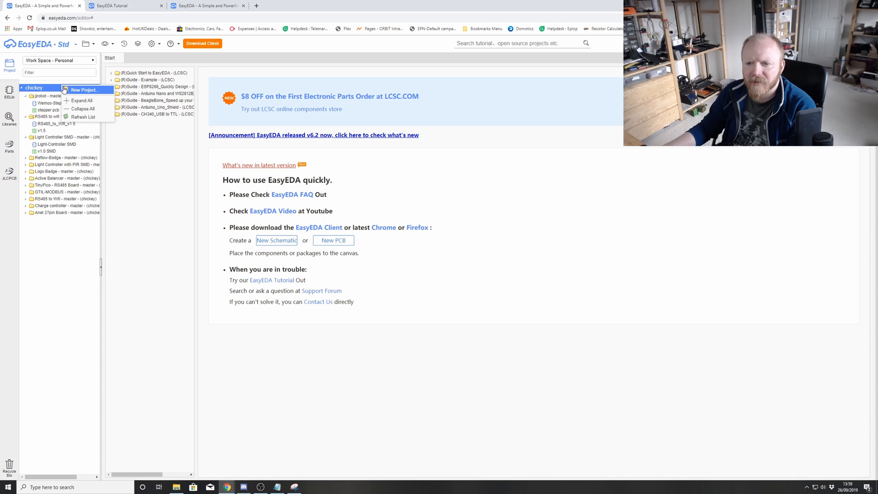
pyautogui.click(84, 90)
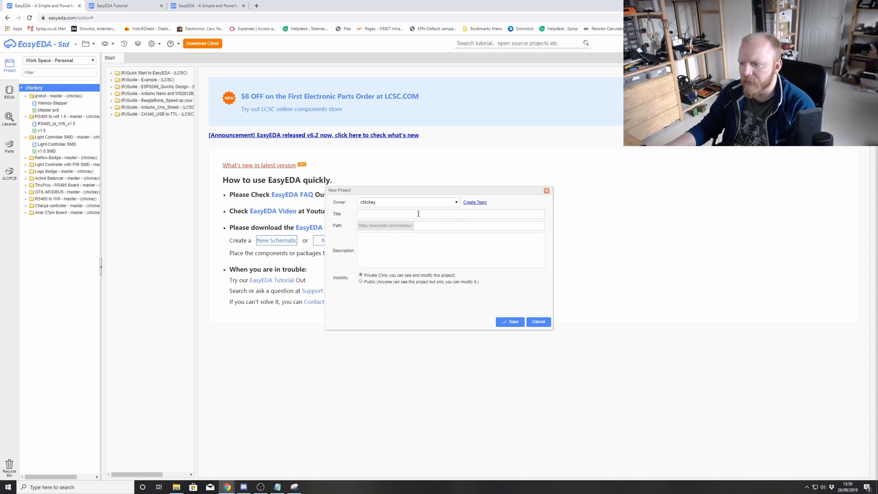
pyautogui.click(450, 214)
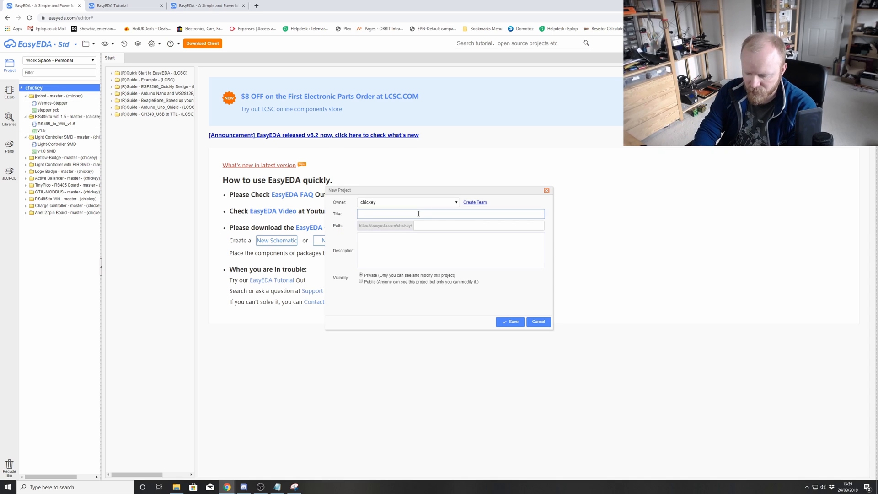
pyautogui.write('Led -')
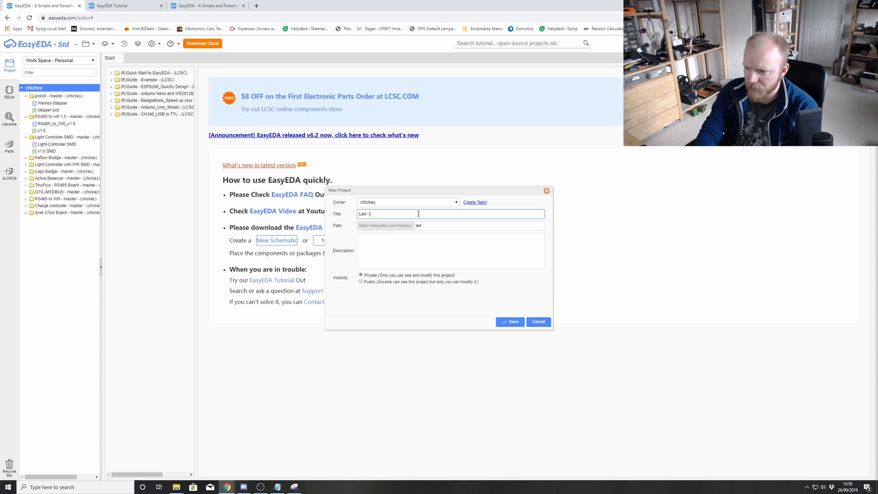
pyautogui.write('Wemos')
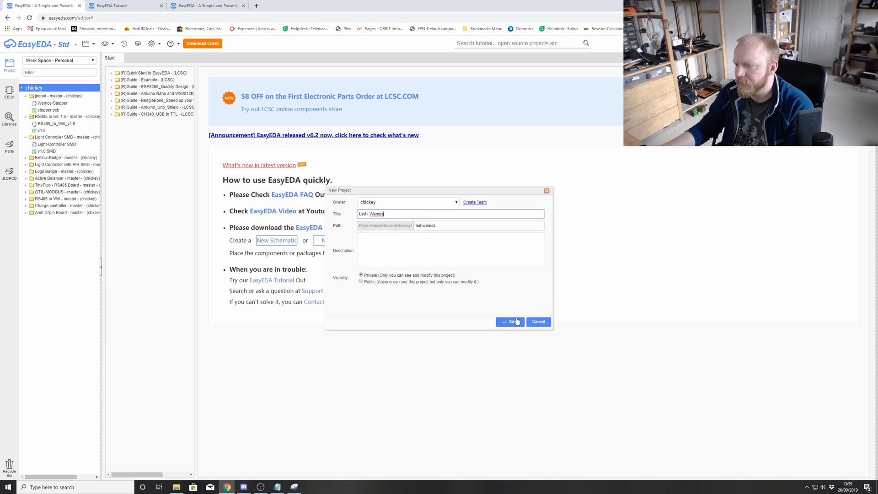
pyautogui.moveTo(375, 278)
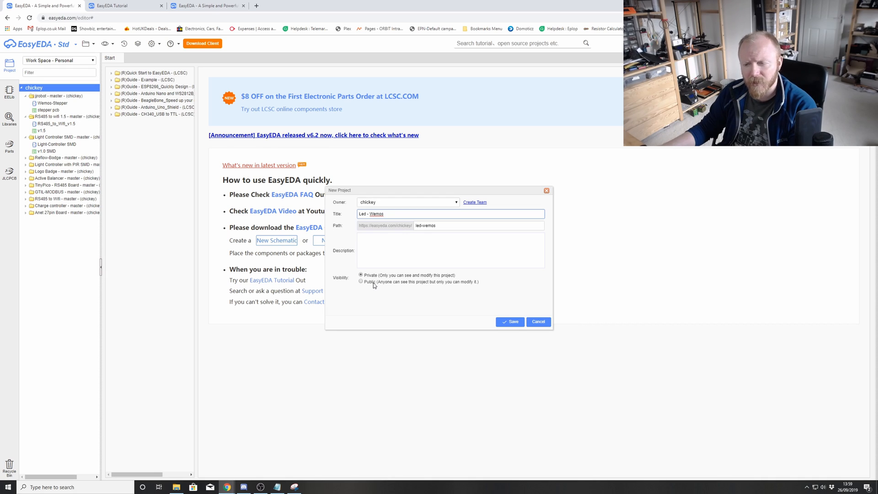
pyautogui.moveTo(394, 315)
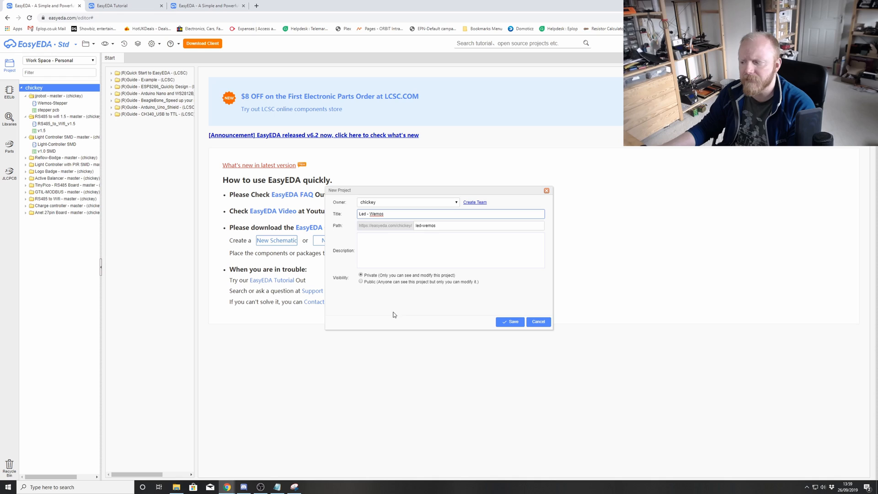
pyautogui.click(509, 322)
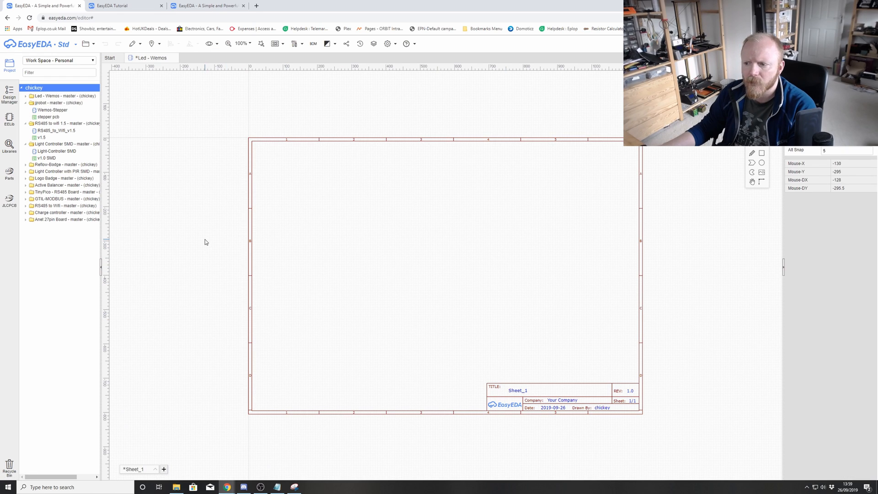
pyautogui.moveTo(312, 219)
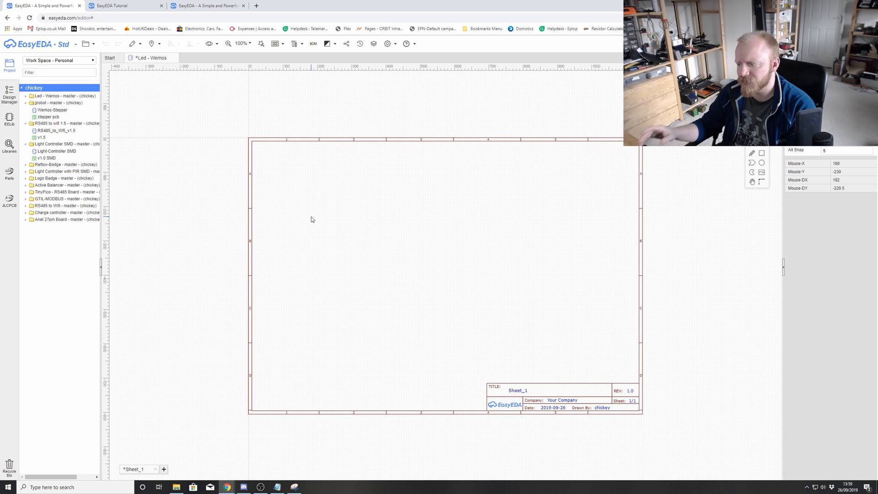
pyautogui.moveTo(512, 379)
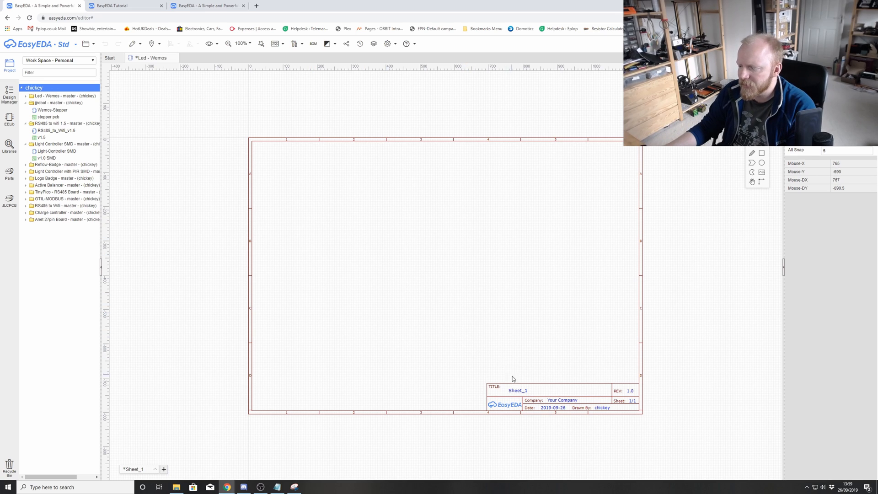
# Step: Replace the Sheet_1 title in the title block with 'Wemos'
pyautogui.doubleClick(517, 390)
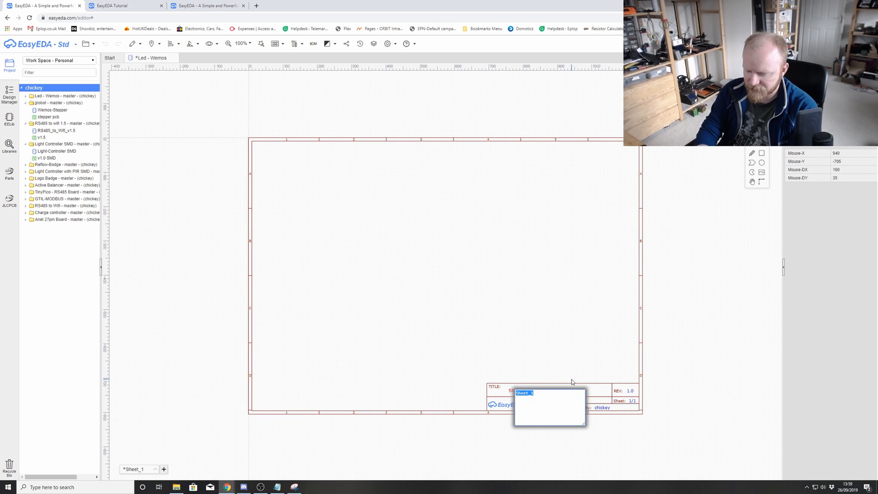
pyautogui.write('Wemos Led')
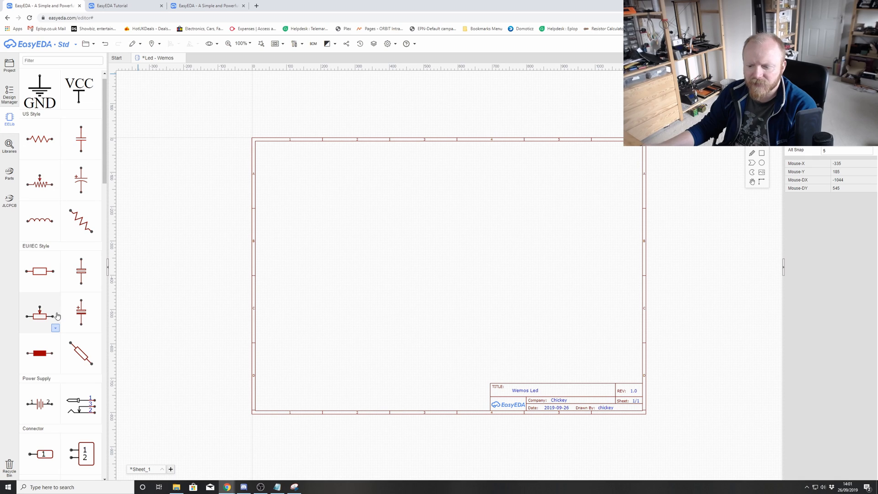
pyautogui.moveTo(80, 404)
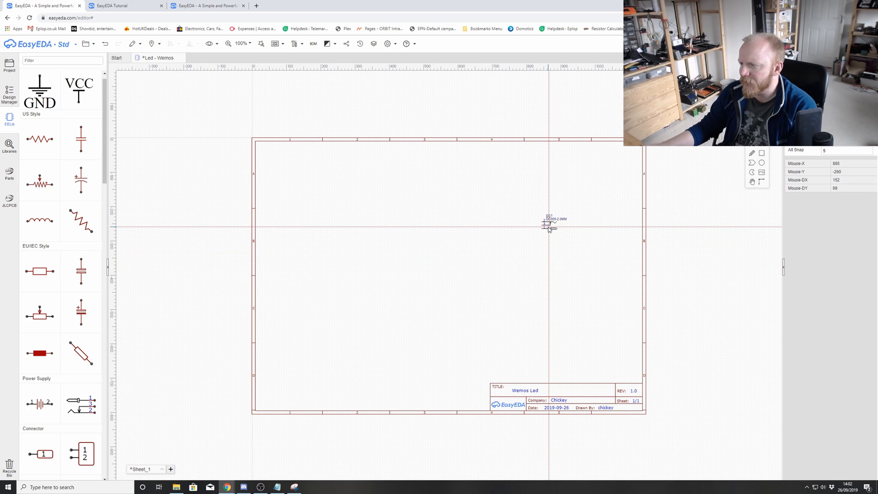
pyautogui.moveTo(560, 224)
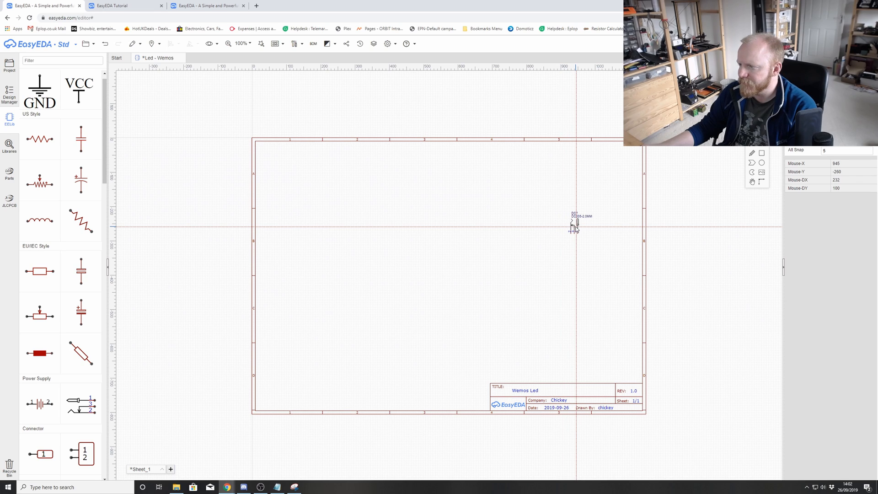
pyautogui.moveTo(544, 251)
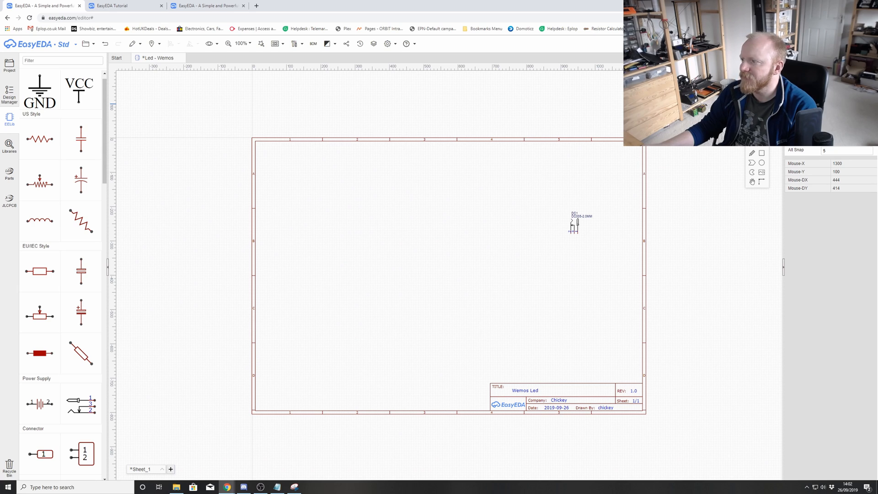
pyautogui.moveTo(531, 227)
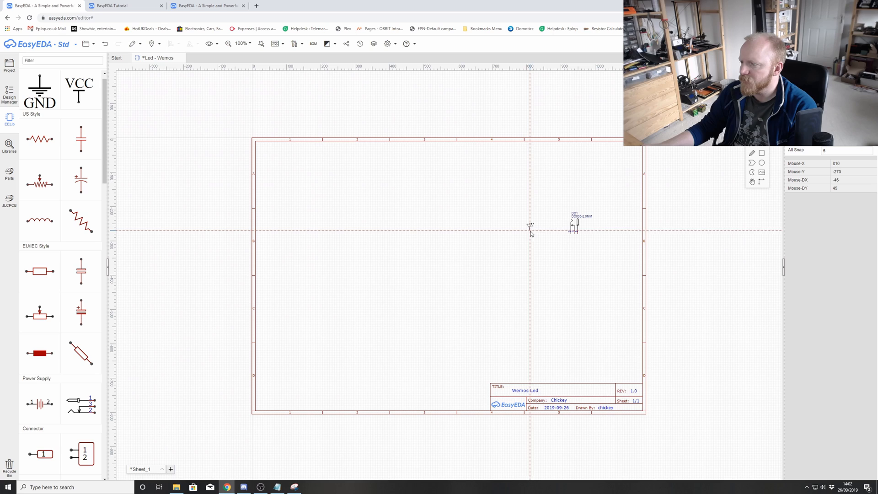
pyautogui.moveTo(573, 253)
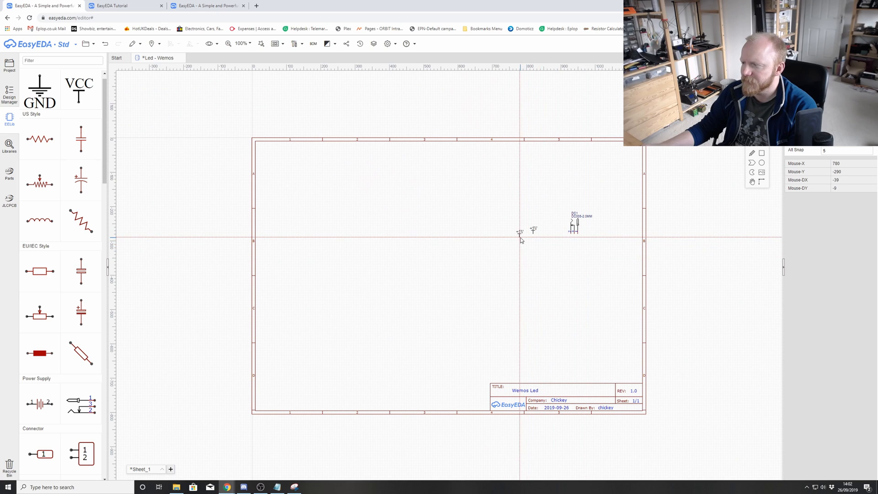
pyautogui.moveTo(533, 234)
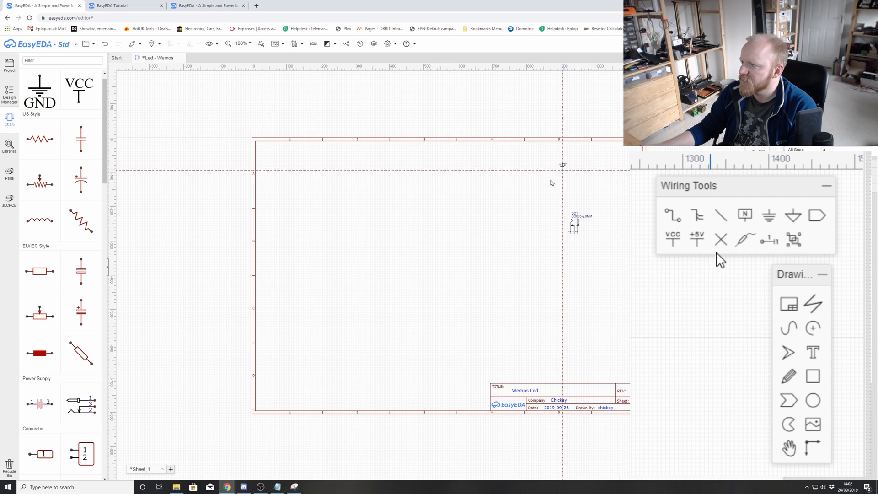
pyautogui.moveTo(532, 232)
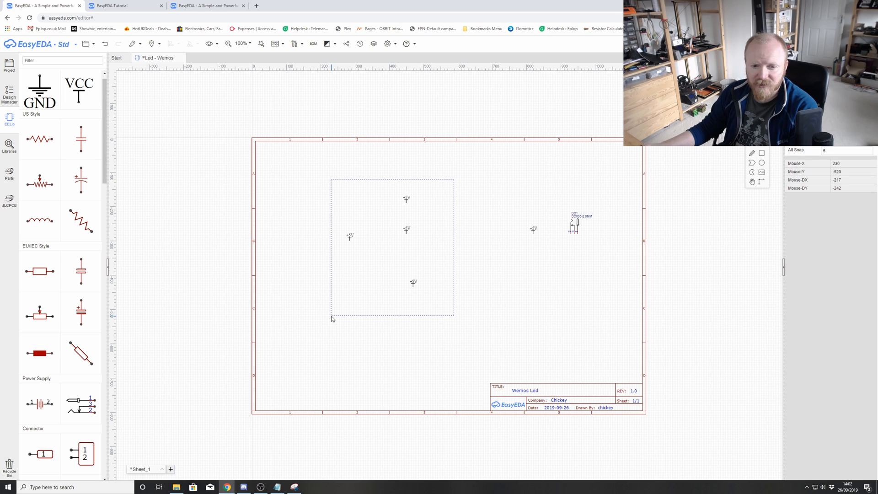
# Step: Delete the four stray net symbols from the sheet
pyautogui.click(330, 300)
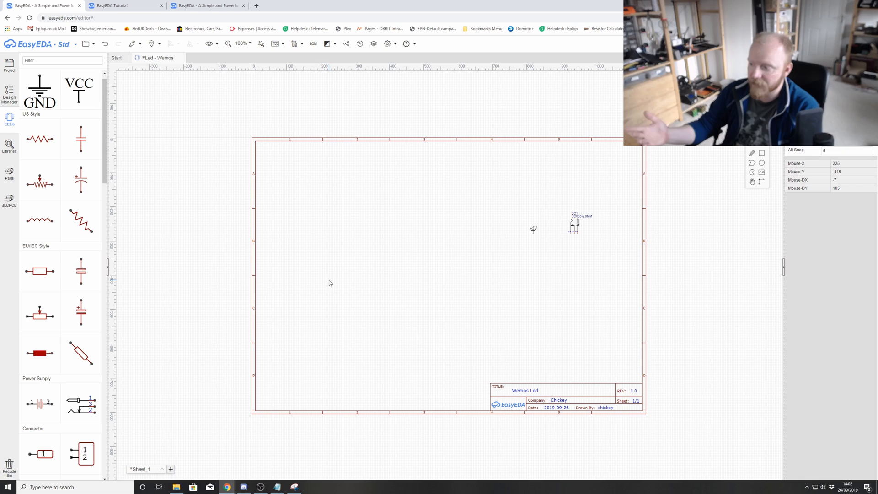
pyautogui.moveTo(574, 116)
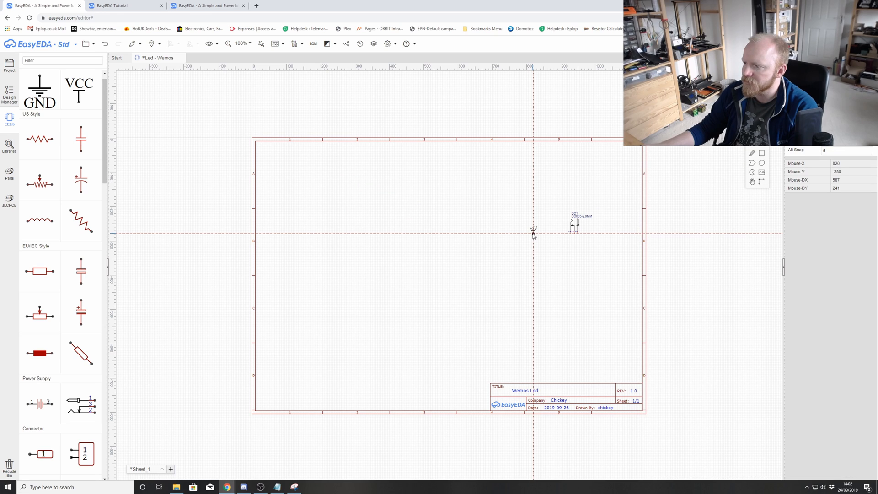
# Step: Zoom in and back out around the +5V symbol and DC1 jack
pyautogui.scroll(3)
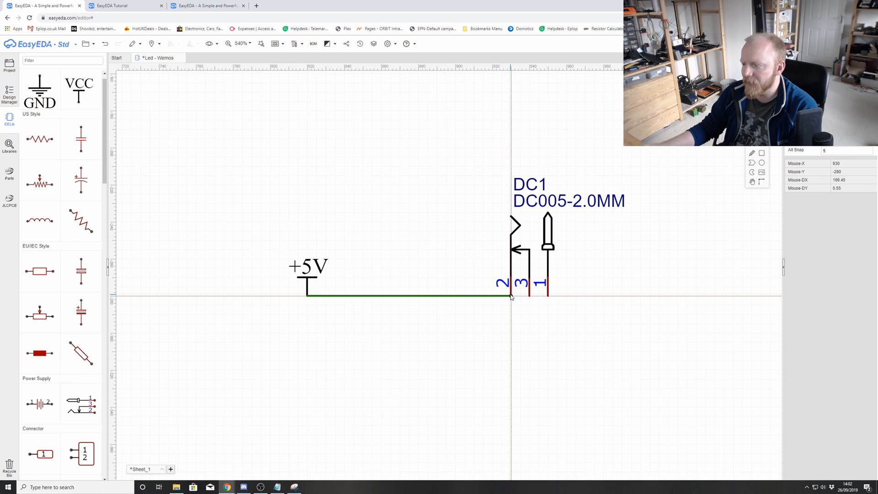
pyautogui.moveTo(414, 284)
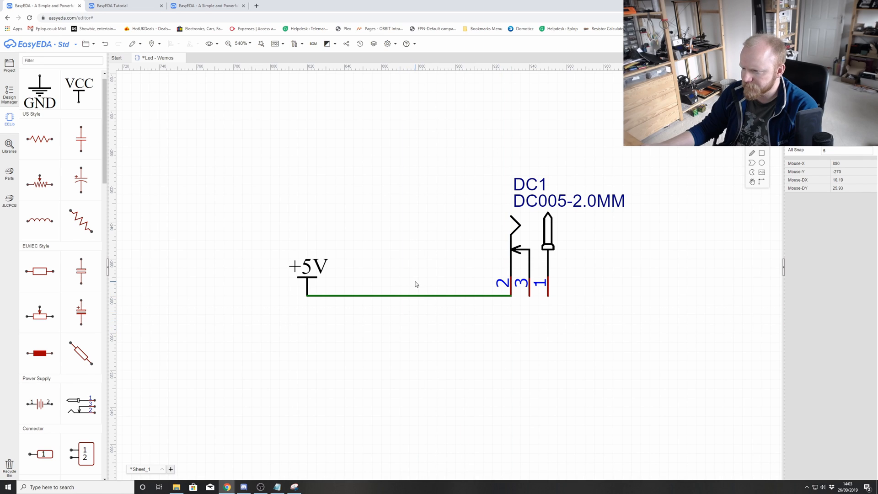
pyautogui.scroll(-3)
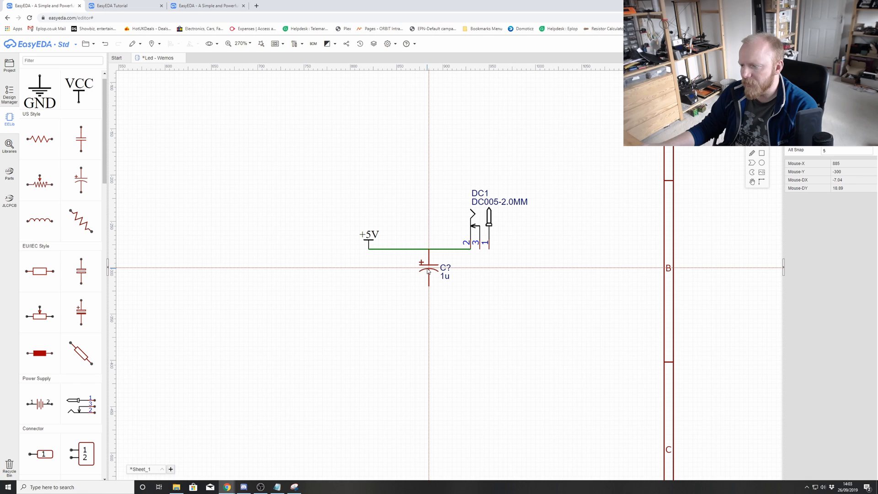
# Step: Drop polarized capacitor C1 onto the +5V wire
pyautogui.click(428, 248)
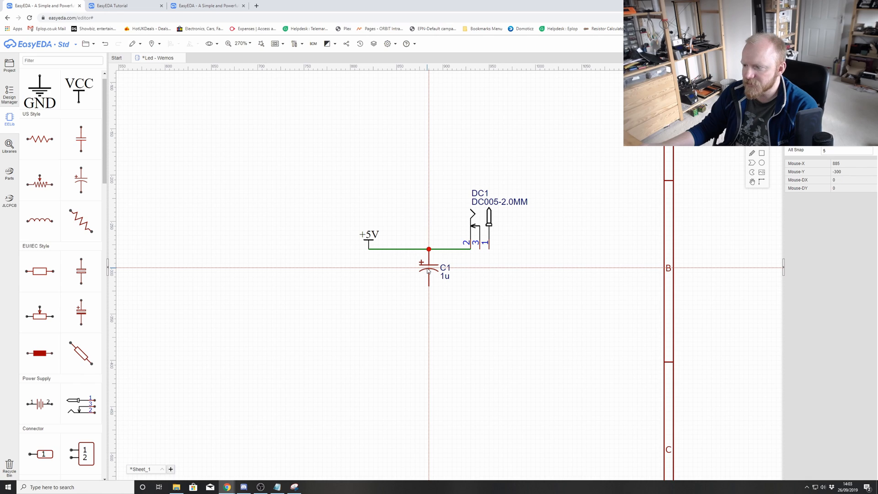
pyautogui.moveTo(507, 265)
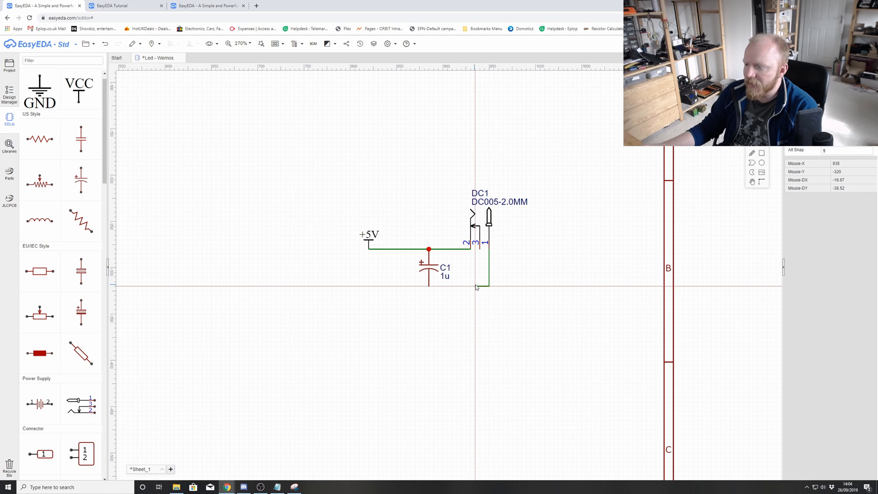
pyautogui.moveTo(428, 289)
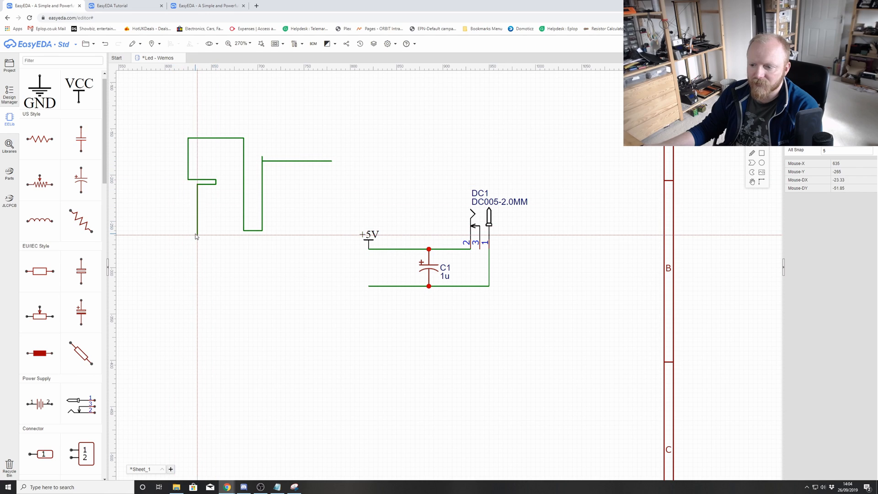
pyautogui.moveTo(226, 247)
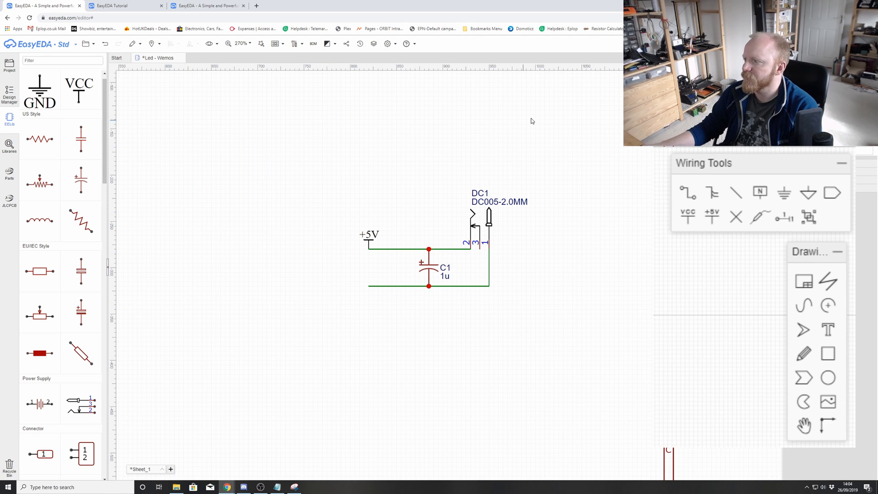
pyautogui.moveTo(784, 193)
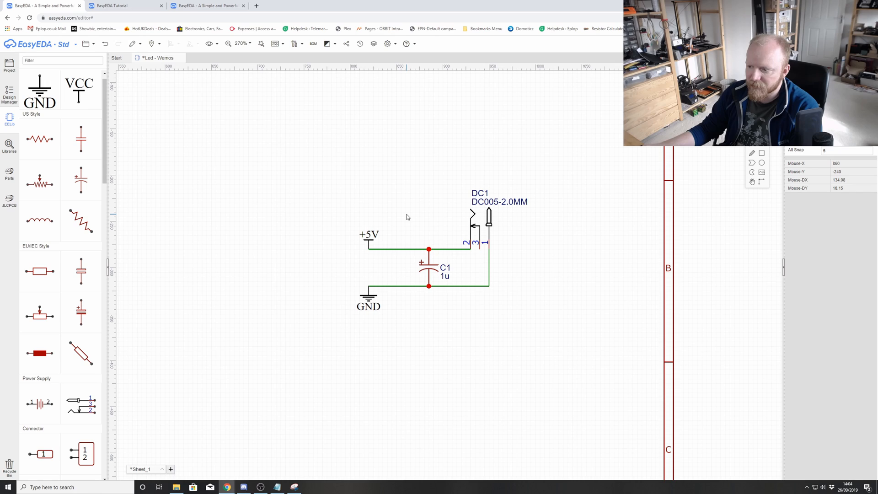
pyautogui.moveTo(407, 227)
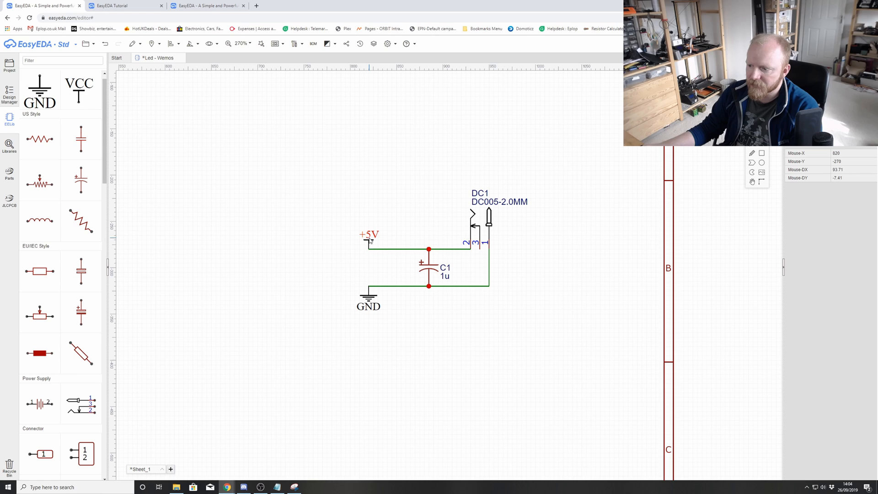
pyautogui.moveTo(369, 240)
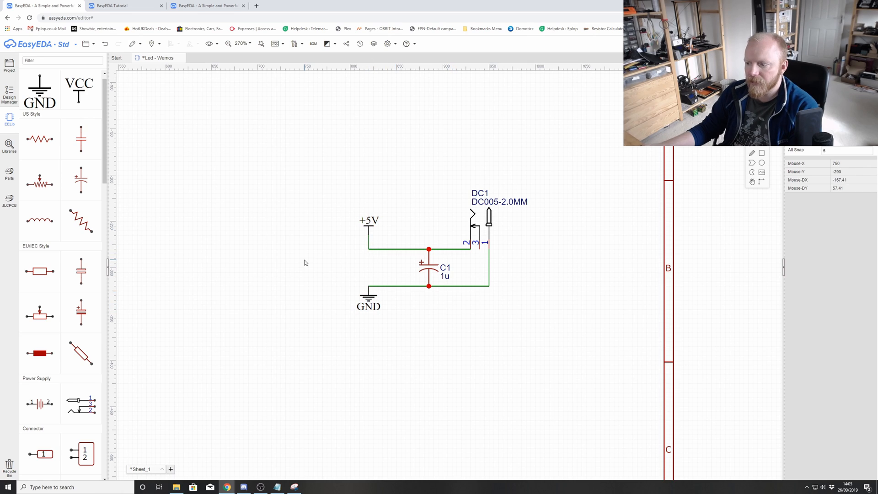
pyautogui.moveTo(343, 266)
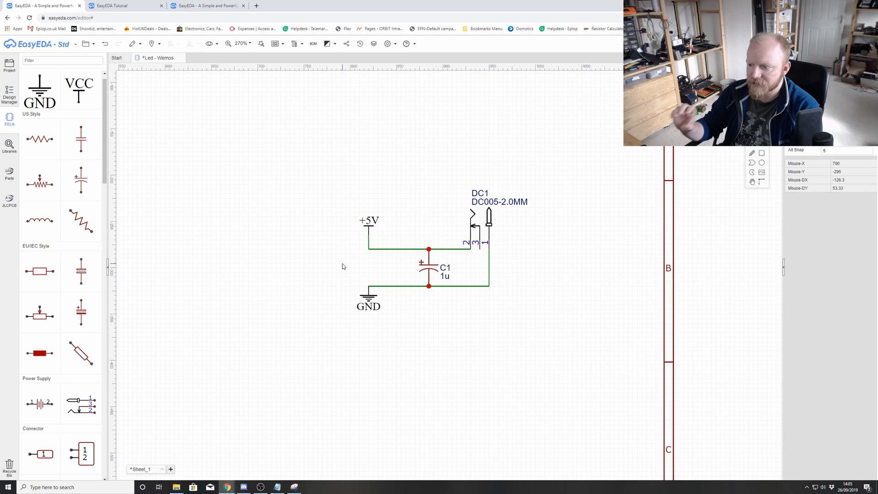
pyautogui.scroll(-3)
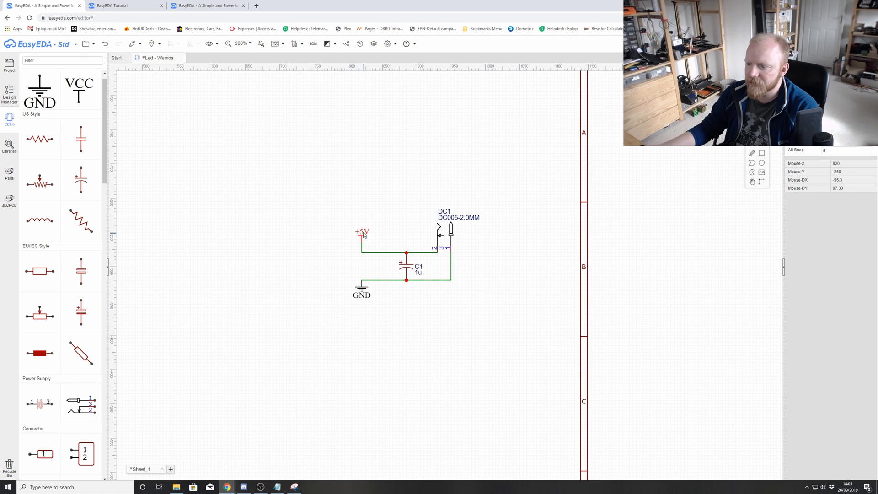
pyautogui.moveTo(358, 269)
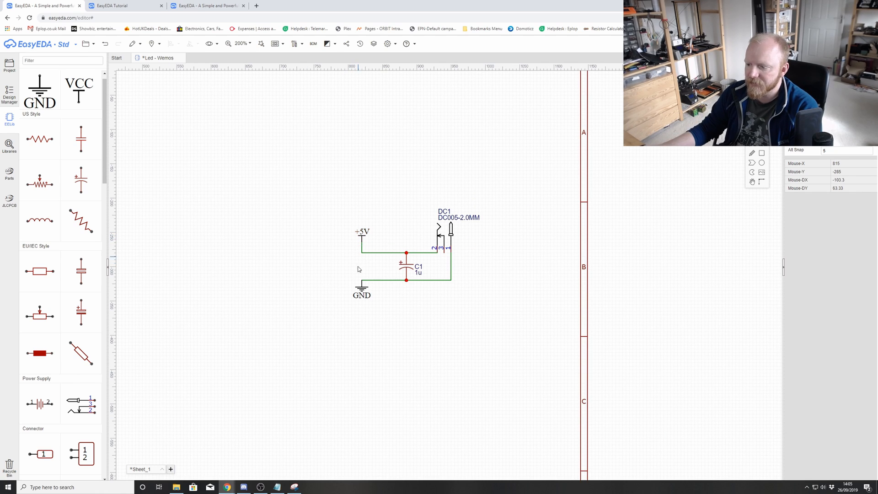
# Step: Open the placeholder text label inside the power-circuit box for editing
pyautogui.scroll(-3)
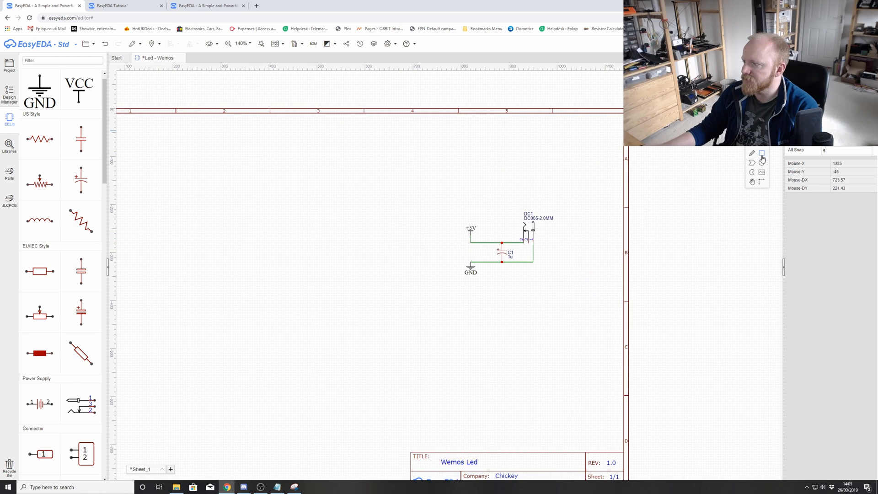
pyautogui.moveTo(439, 202)
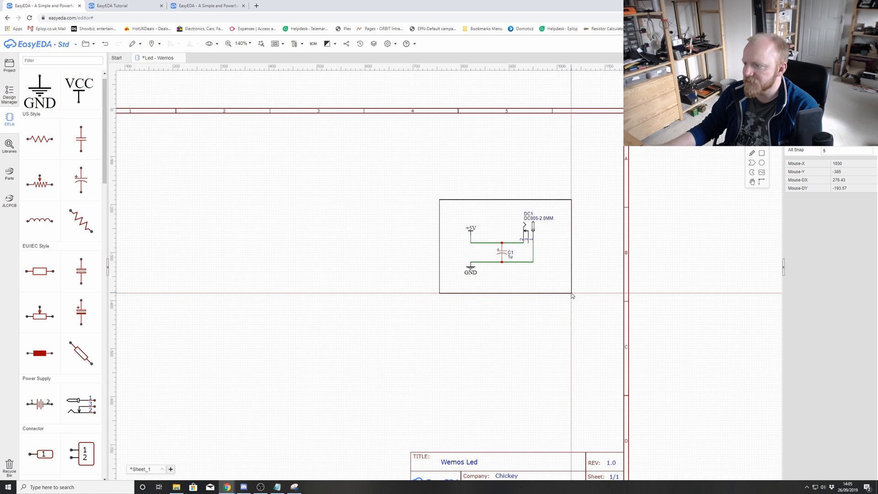
pyautogui.moveTo(462, 183)
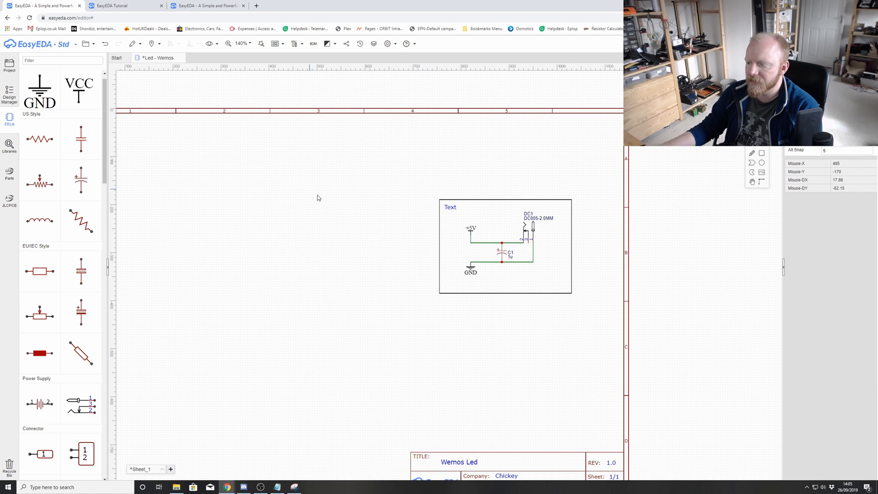
pyautogui.doubleClick(449, 206)
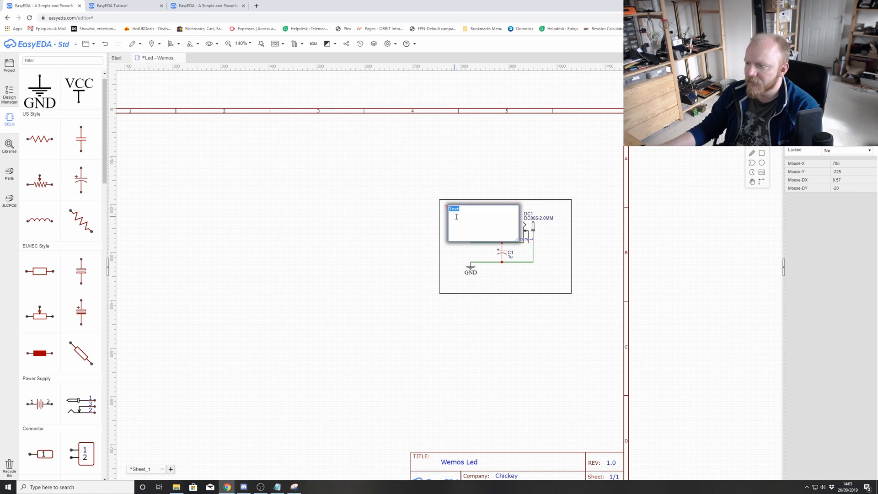
pyautogui.moveTo(468, 214)
pyautogui.write('Power Inpu')
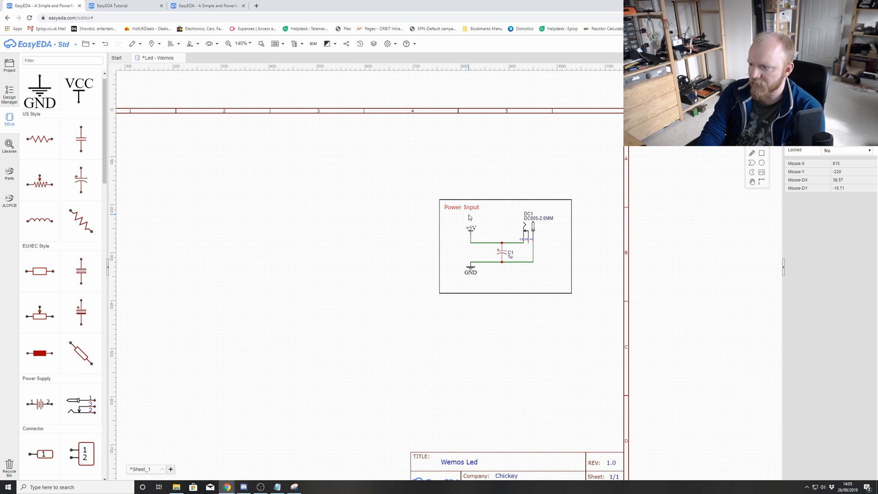
pyautogui.moveTo(497, 201)
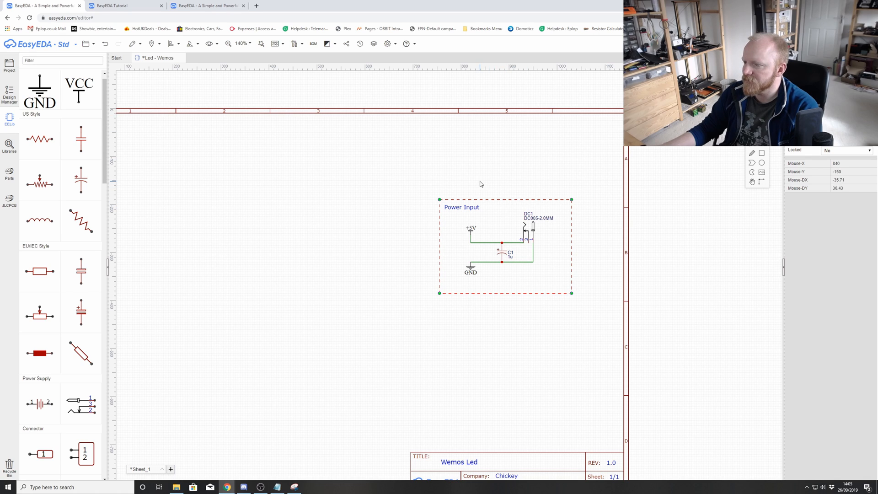
pyautogui.click(317, 247)
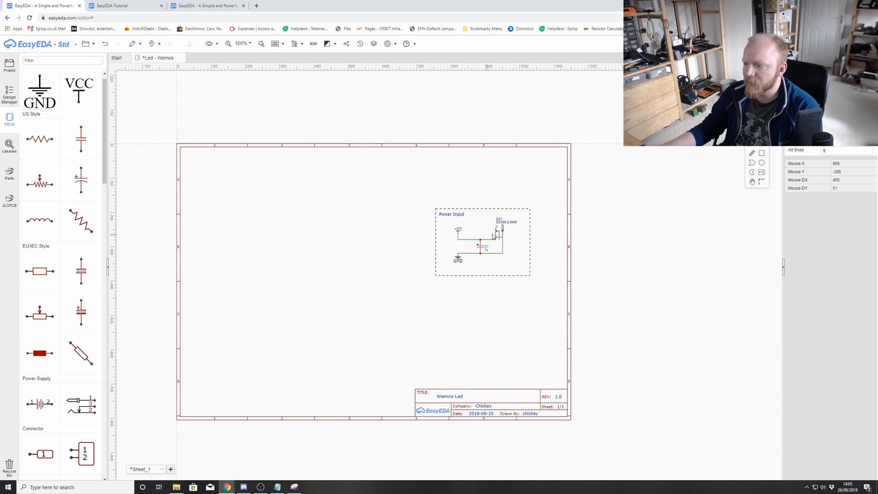
pyautogui.moveTo(323, 256)
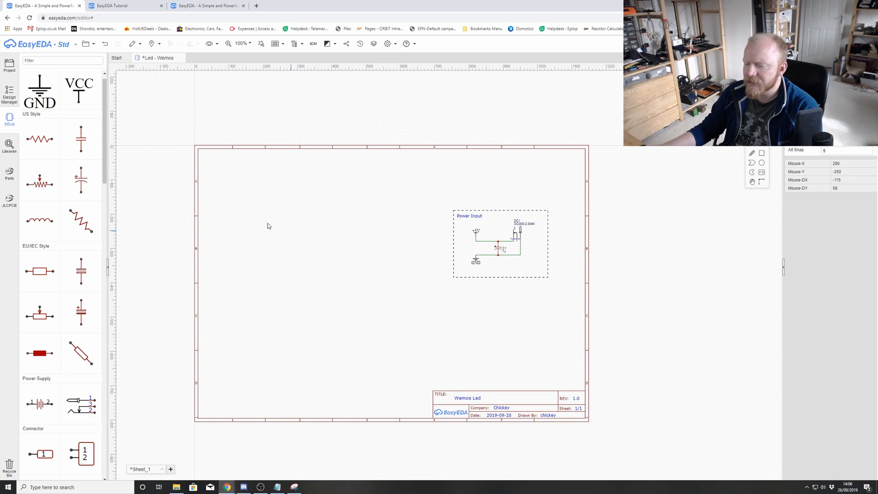
pyautogui.moveTo(40, 138)
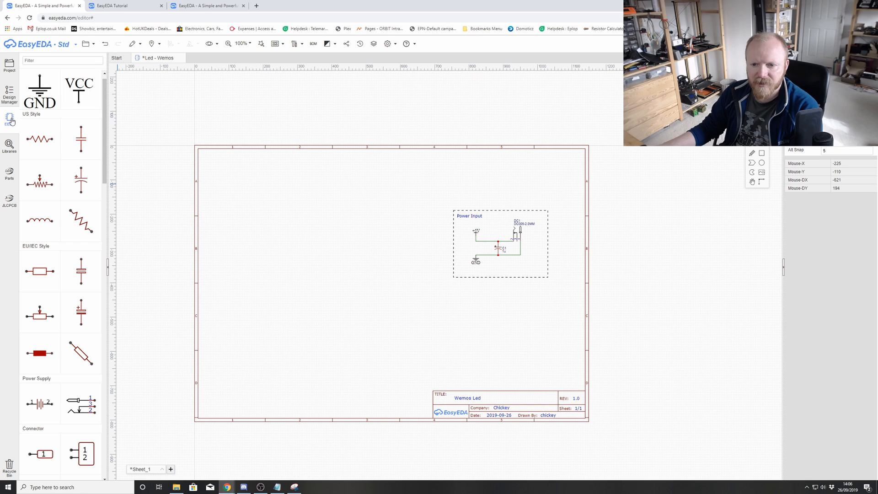
pyautogui.moveTo(356, 243)
pyautogui.write('Wemos mini')
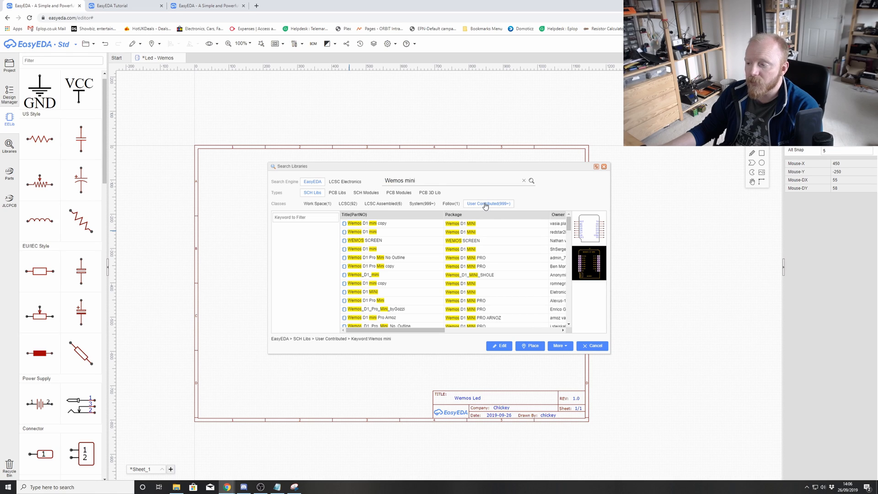
# Step: Preview several 'Wemos mini' search results and choose the Wemos_D1_mini part
pyautogui.click(364, 223)
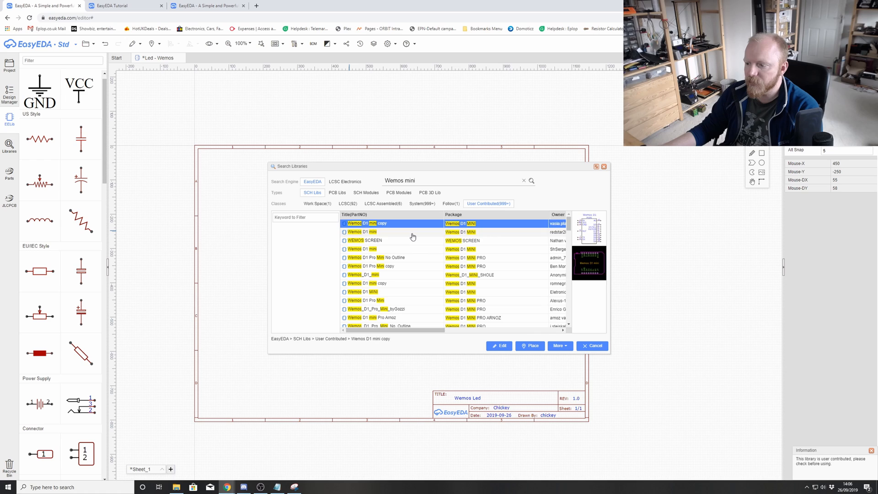
pyautogui.click(361, 232)
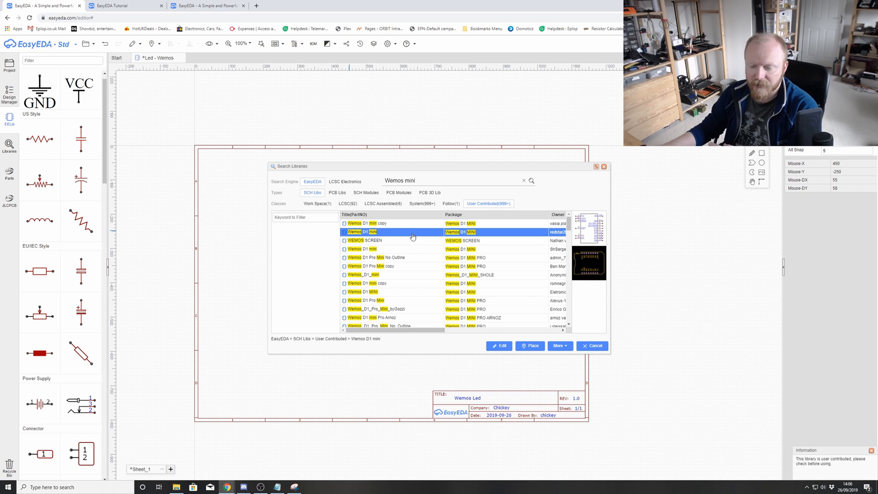
pyautogui.moveTo(420, 172)
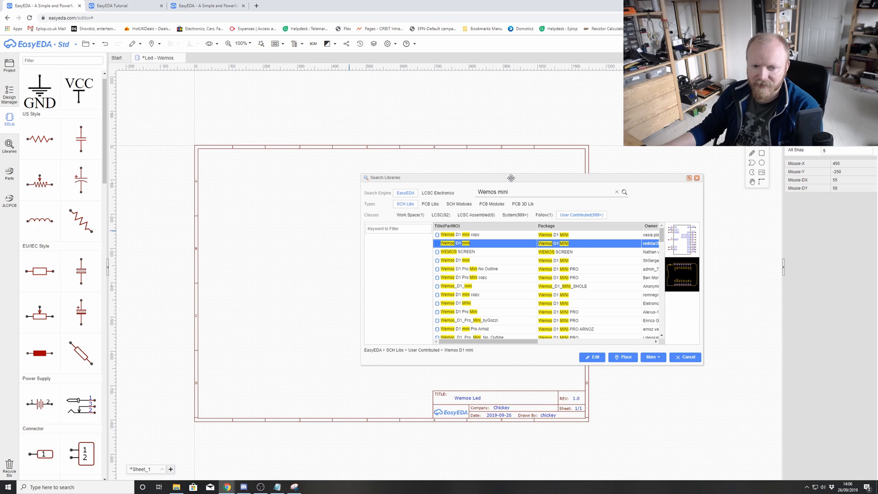
pyautogui.moveTo(502, 186)
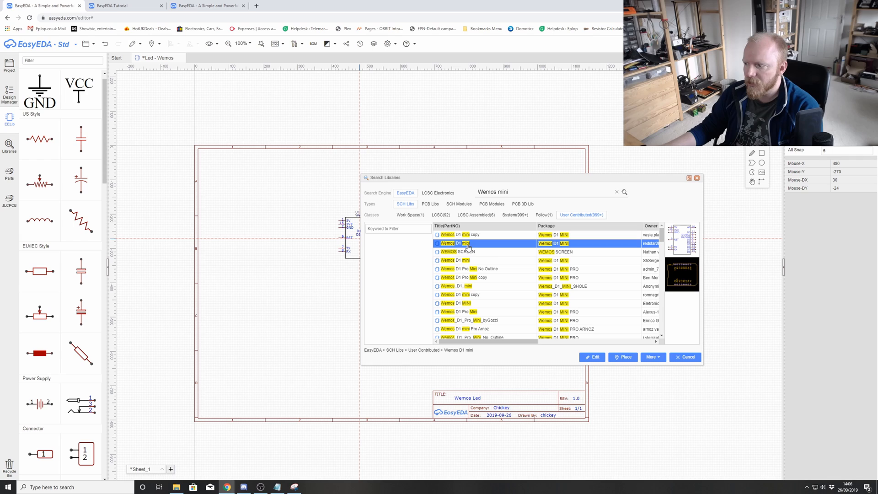
pyautogui.click(485, 260)
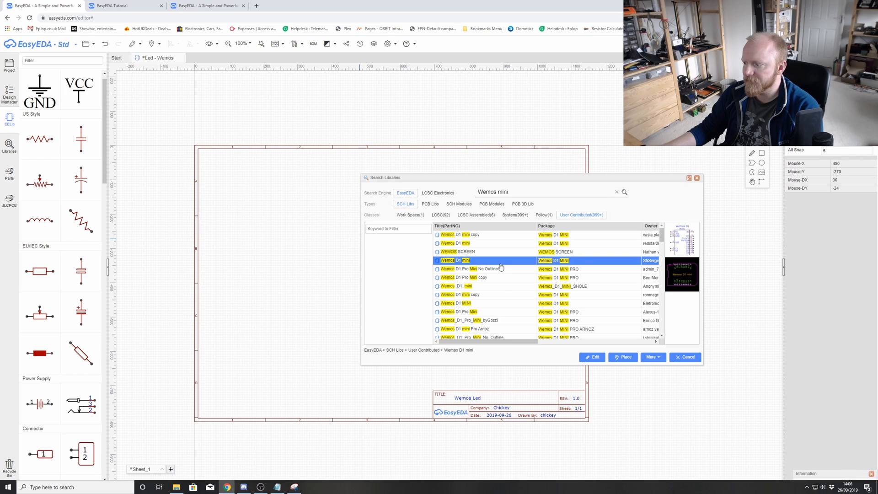
pyautogui.click(476, 277)
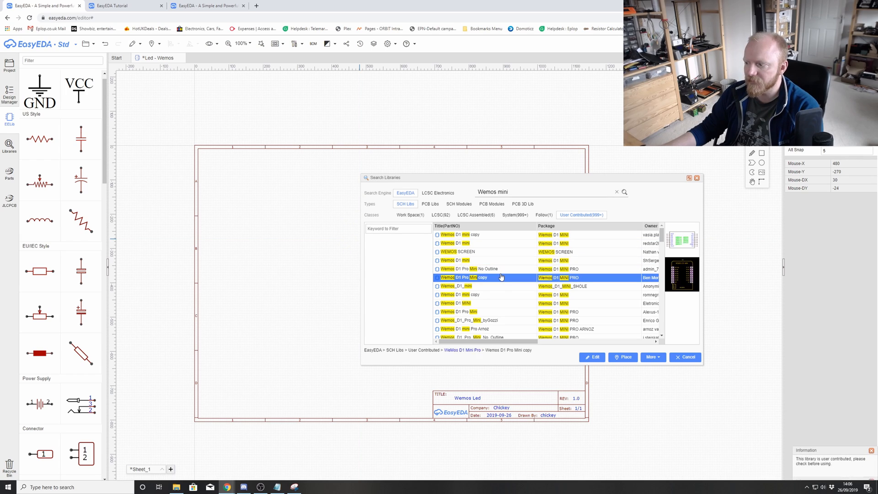
pyautogui.click(456, 286)
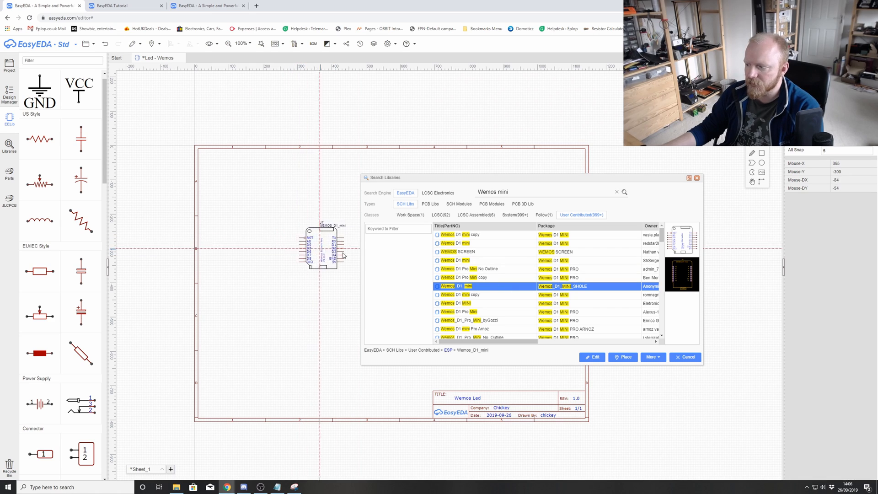
pyautogui.moveTo(294, 230)
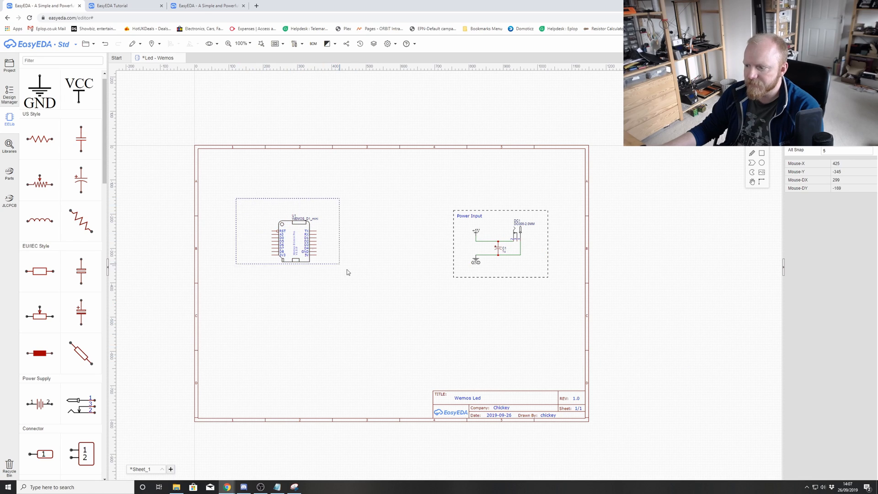
# Step: Select the U1 Wemos D1 mini symbol and zoom in on it
pyautogui.click(297, 240)
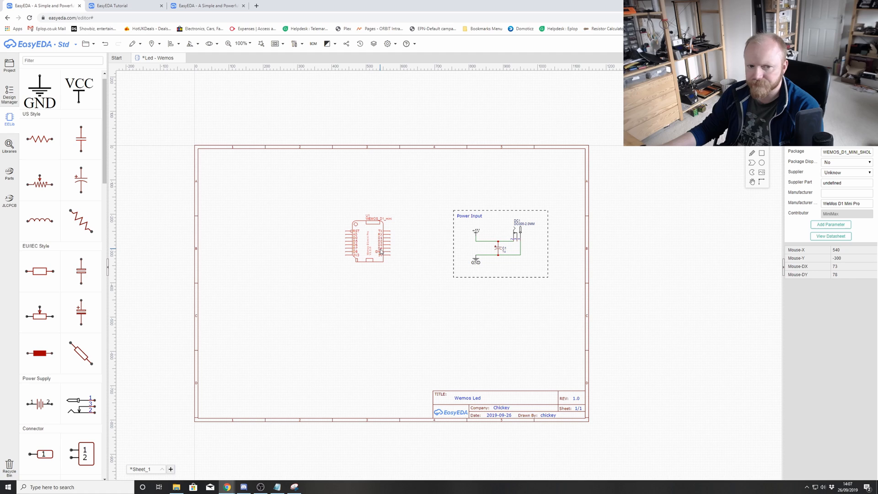
pyautogui.scroll(3)
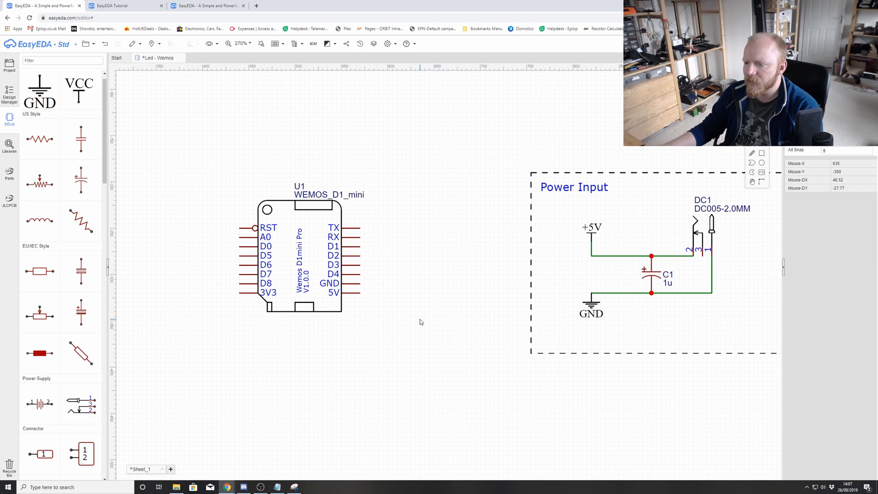
pyautogui.moveTo(646, 170)
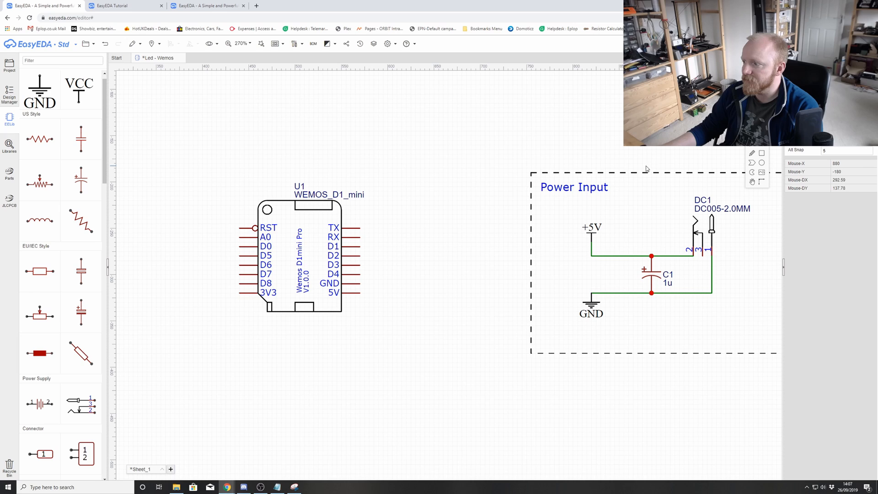
pyautogui.moveTo(646, 169)
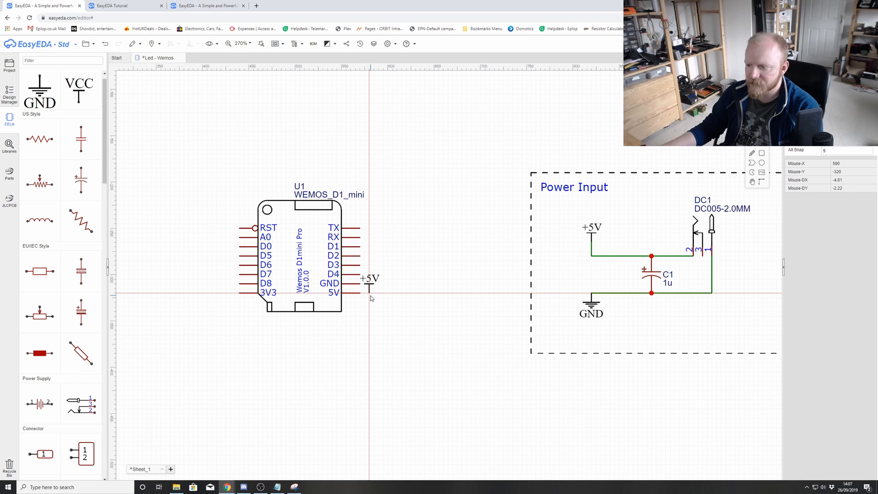
pyautogui.moveTo(369, 294)
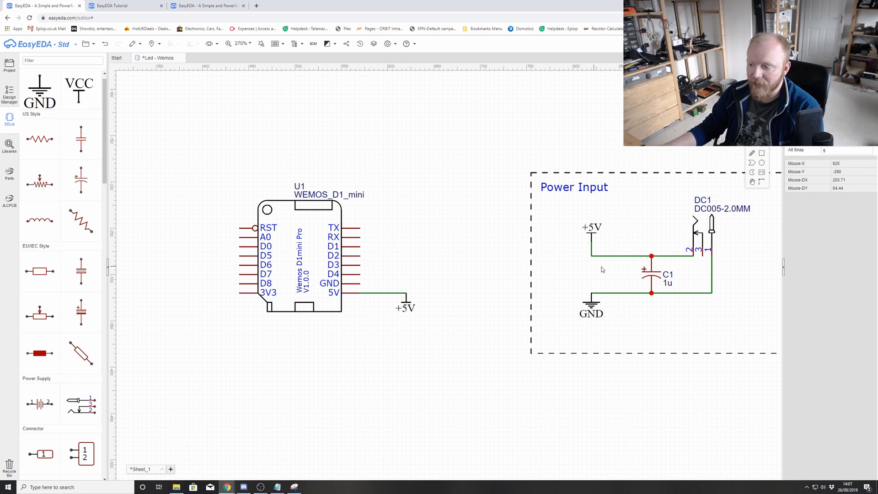
pyautogui.moveTo(538, 257)
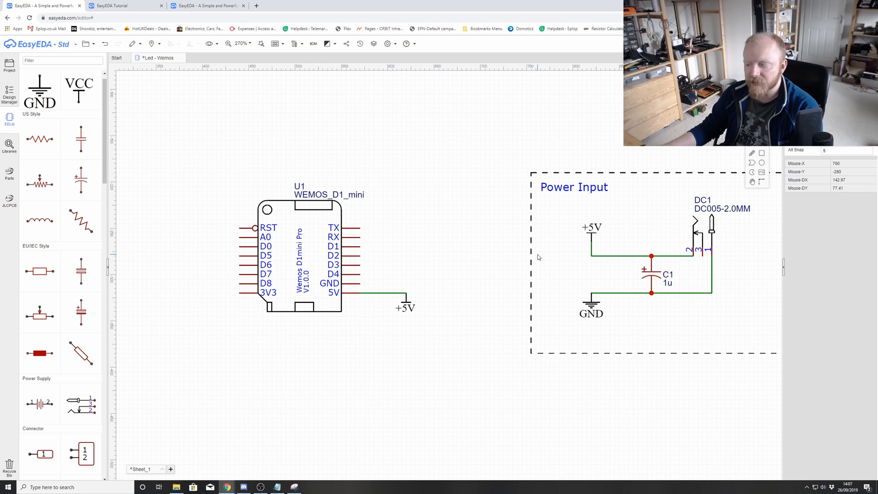
pyautogui.moveTo(456, 295)
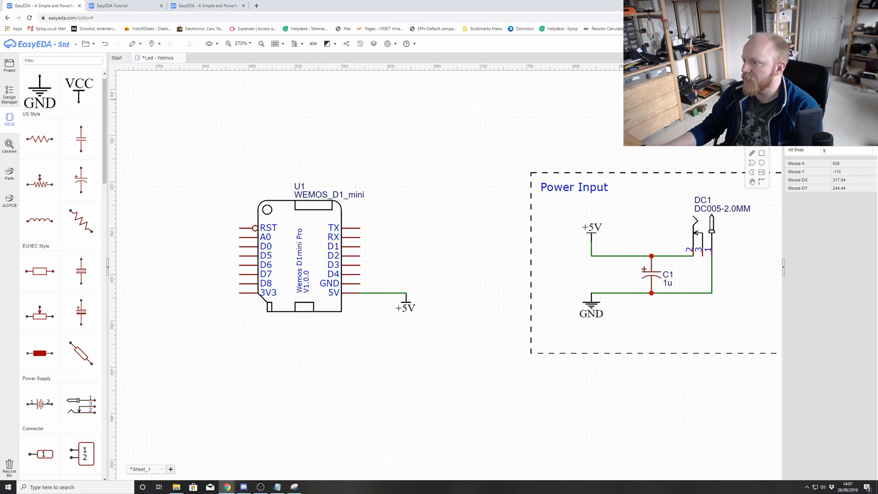
pyautogui.moveTo(379, 285)
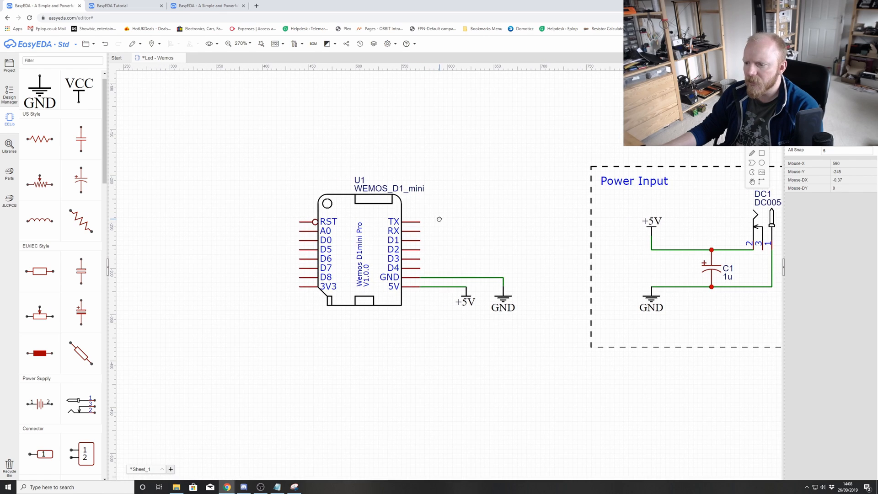
# Step: Select the Wemos D1 mini symbol on the sheet
pyautogui.click(360, 249)
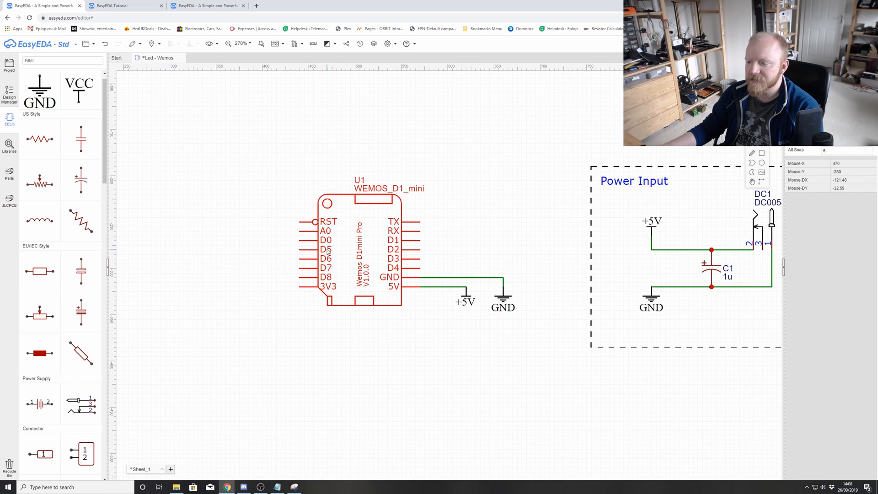
pyautogui.moveTo(370, 243)
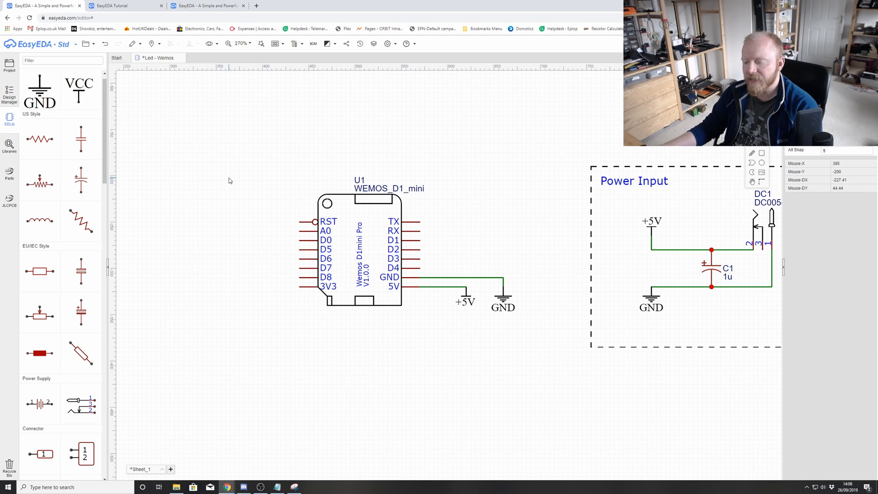
pyautogui.moveTo(249, 117)
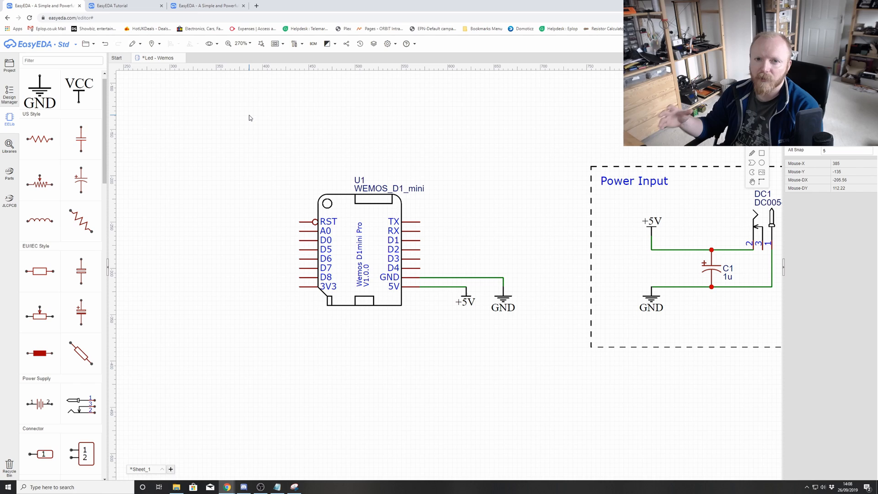
pyautogui.moveTo(507, 252)
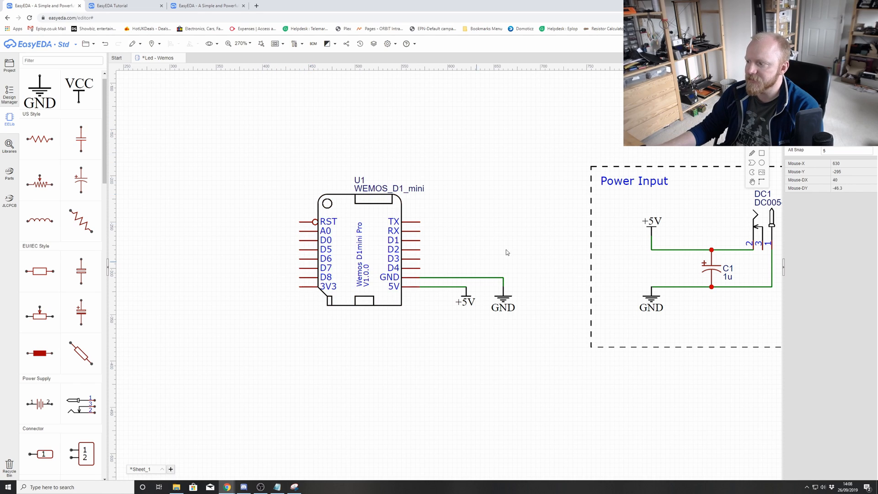
pyautogui.moveTo(599, 129)
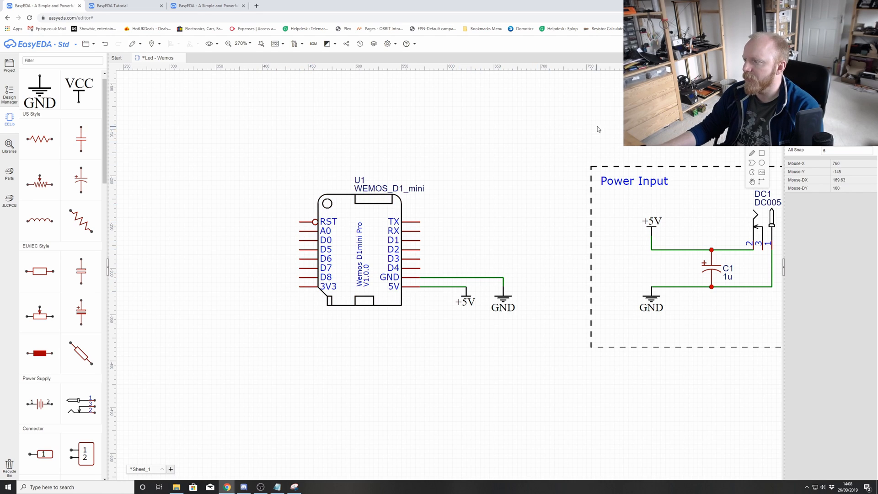
pyautogui.moveTo(598, 129)
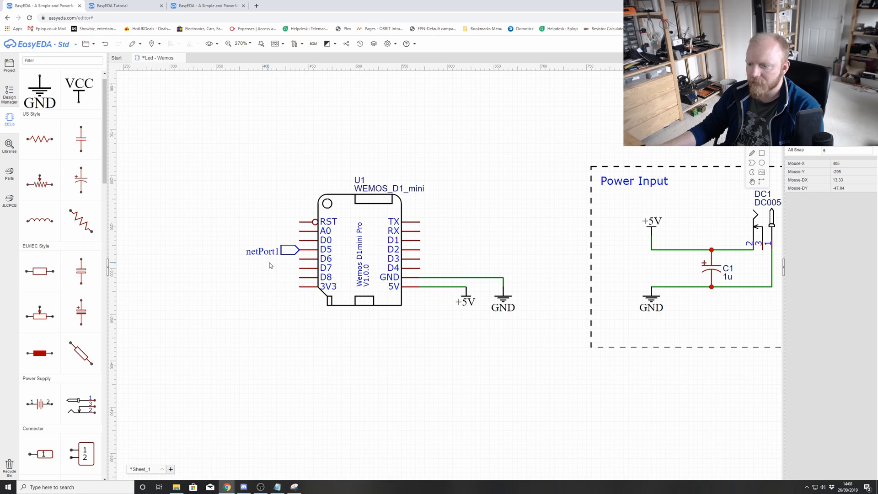
# Step: Place a net port on the Wemos D5 pin and rename it LED
pyautogui.click(272, 250)
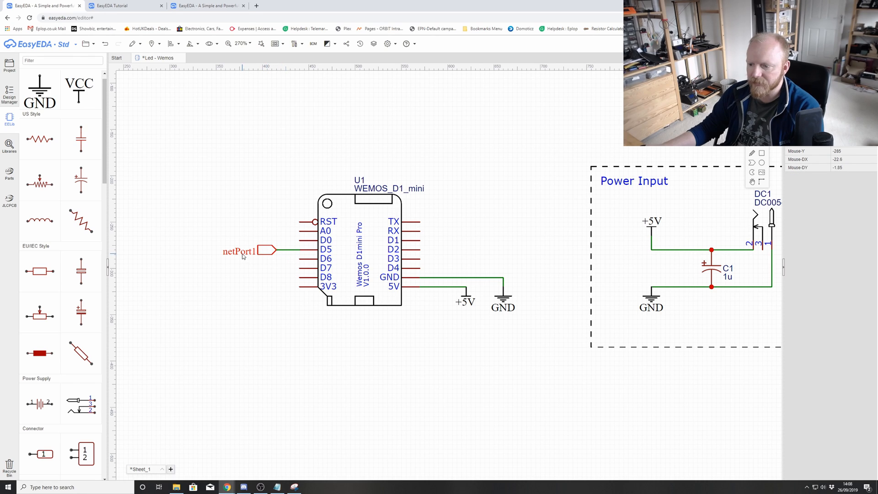
pyautogui.doubleClick(239, 251)
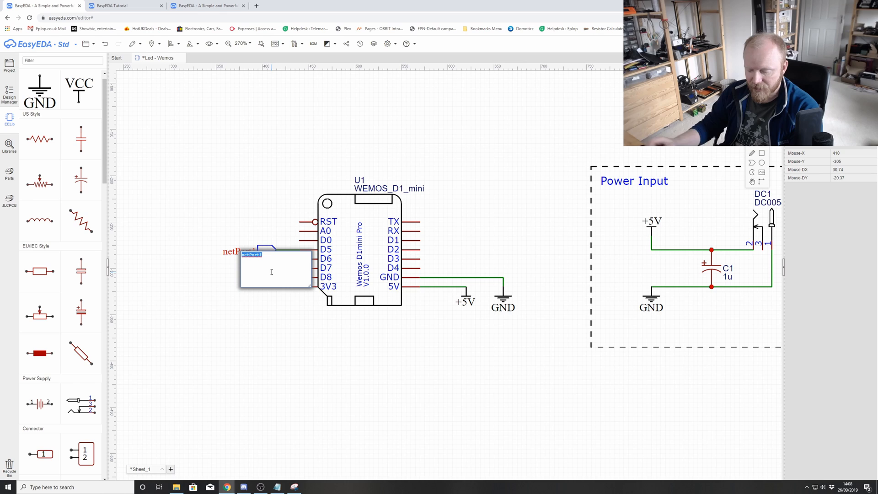
pyautogui.write('LED')
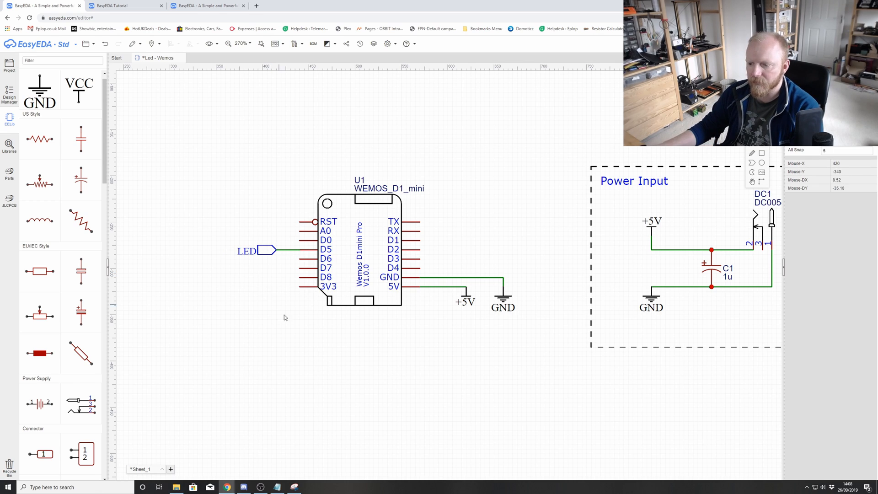
pyautogui.scroll(-3)
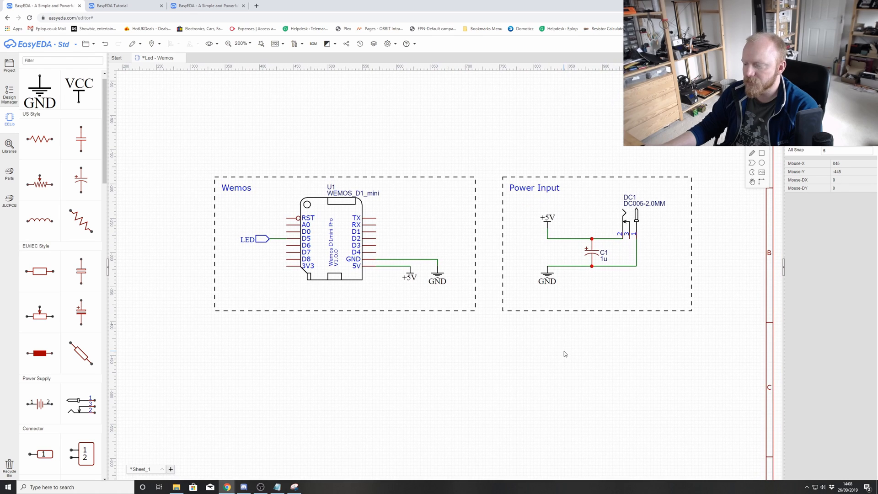
pyautogui.moveTo(524, 371)
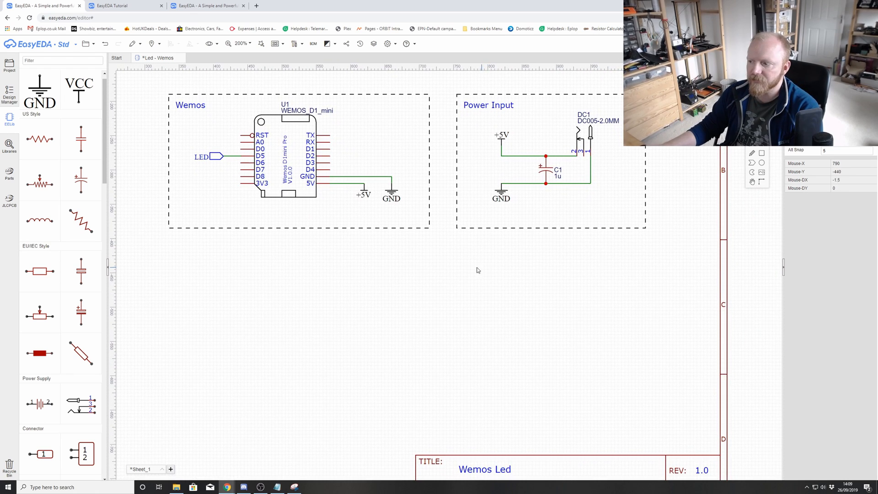
# Step: Scroll down the sheet past the boxed Wemos and Power Input sections
pyautogui.scroll(-3)
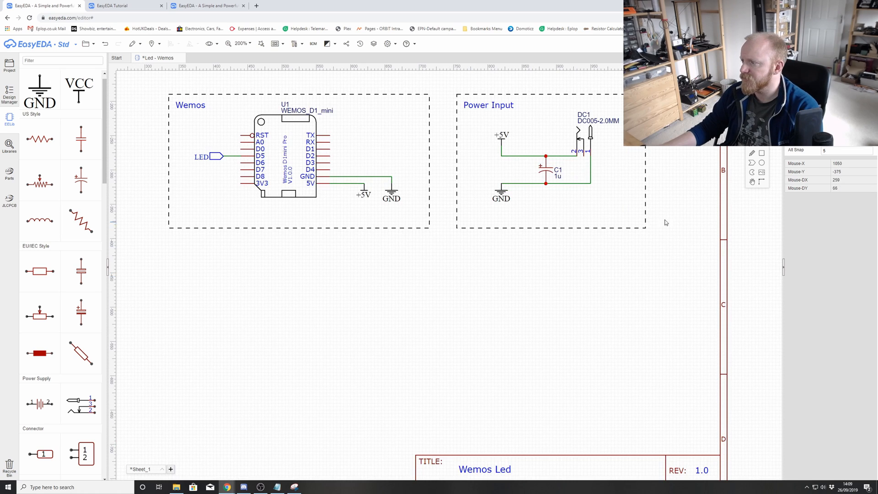
pyautogui.moveTo(487, 288)
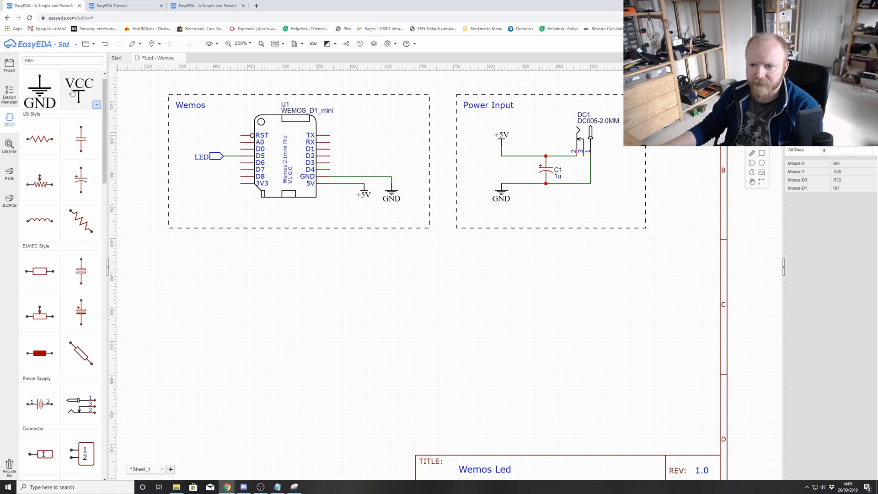
# Step: Search EELib for 'led', place LED1 below the Wemos block, and wire its lead
pyautogui.click(62, 60)
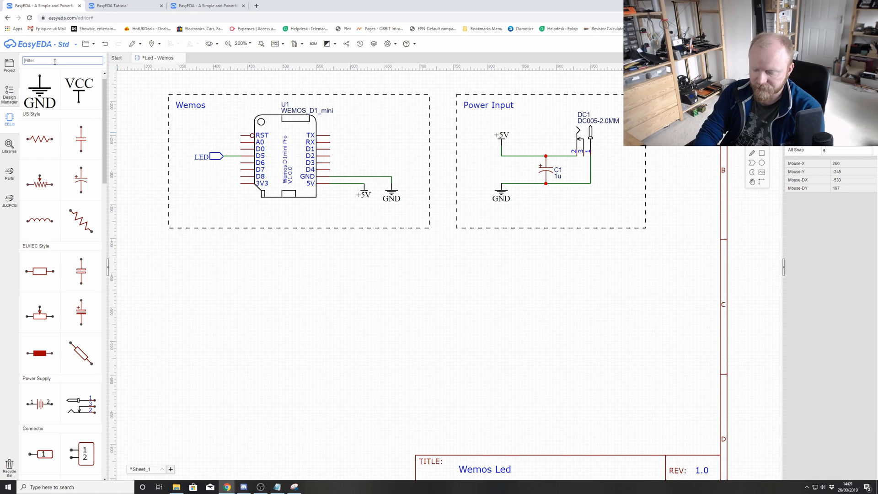
pyautogui.write('led')
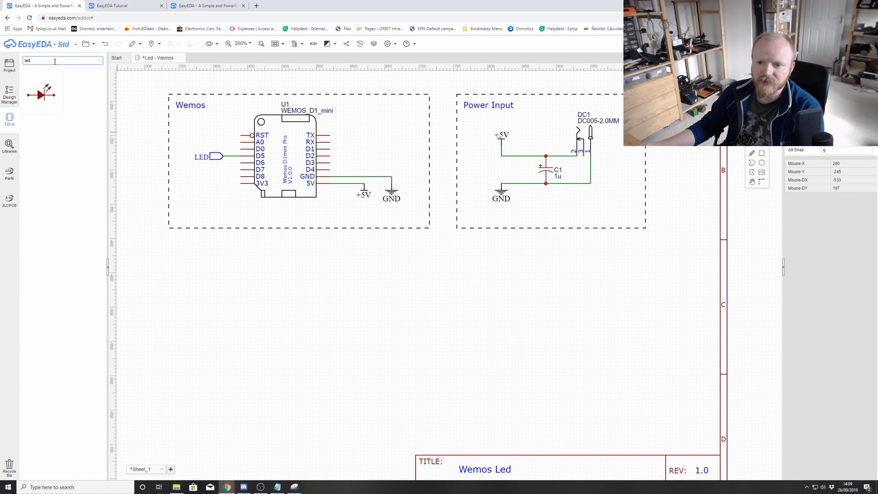
pyautogui.moveTo(44, 93)
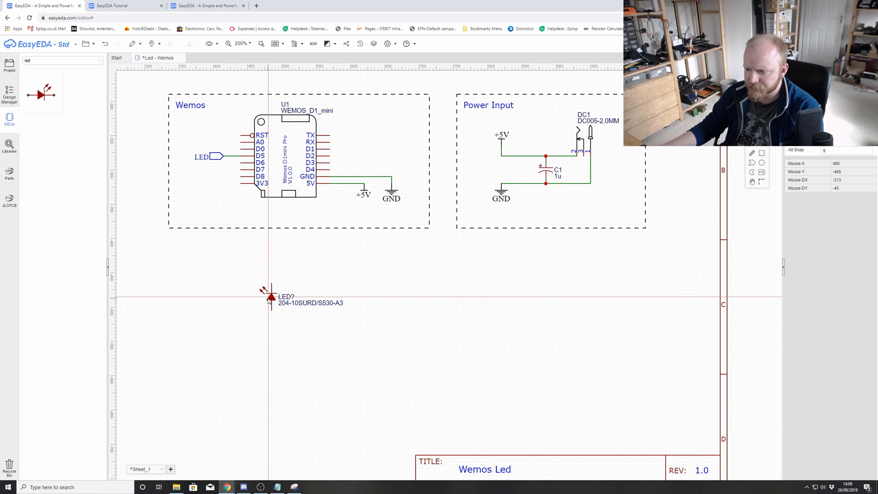
pyautogui.click(222, 295)
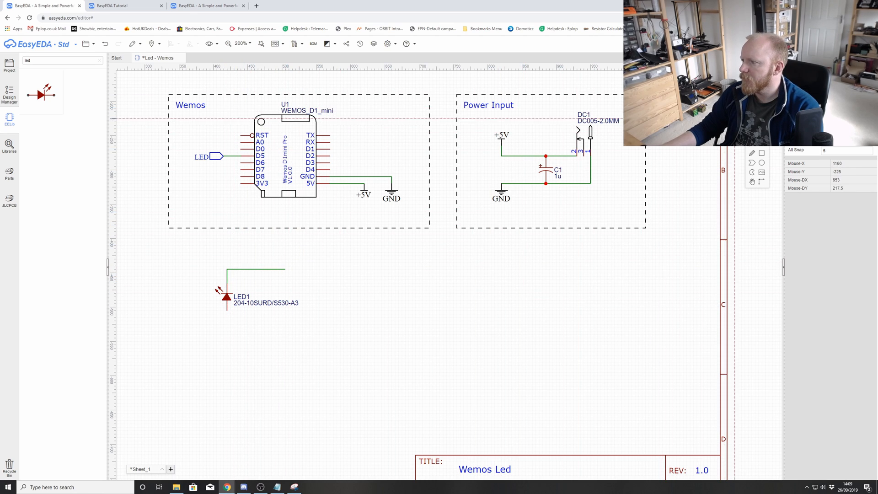
pyautogui.click(285, 280)
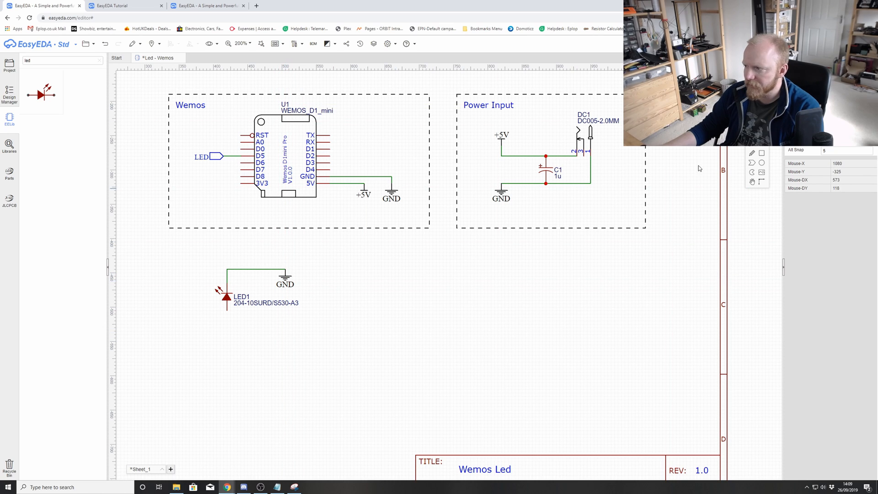
pyautogui.moveTo(227, 313)
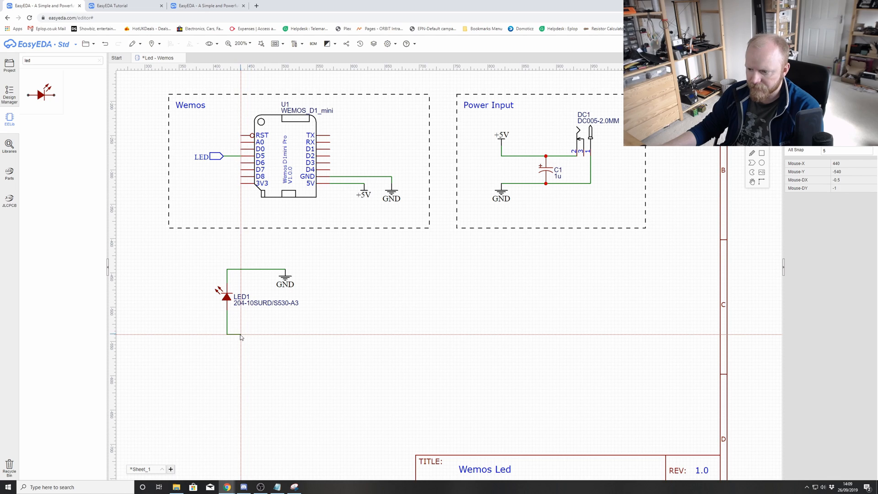
pyautogui.moveTo(73, 80)
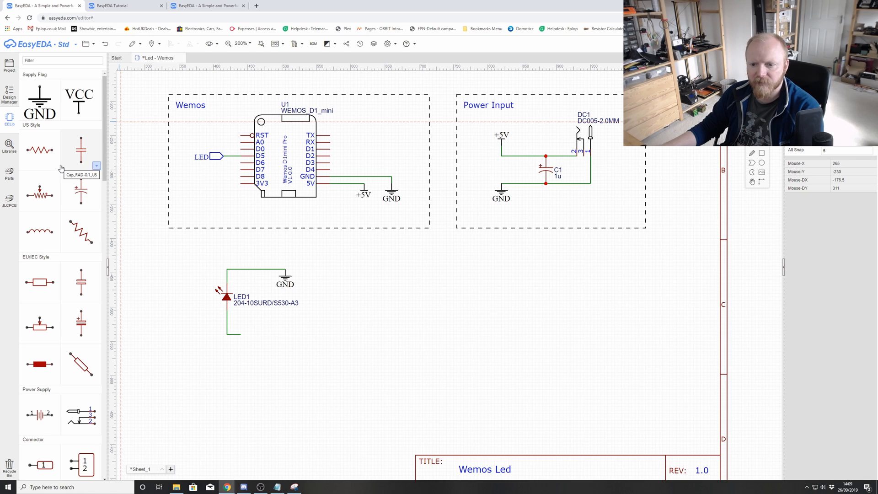
pyautogui.moveTo(40, 282)
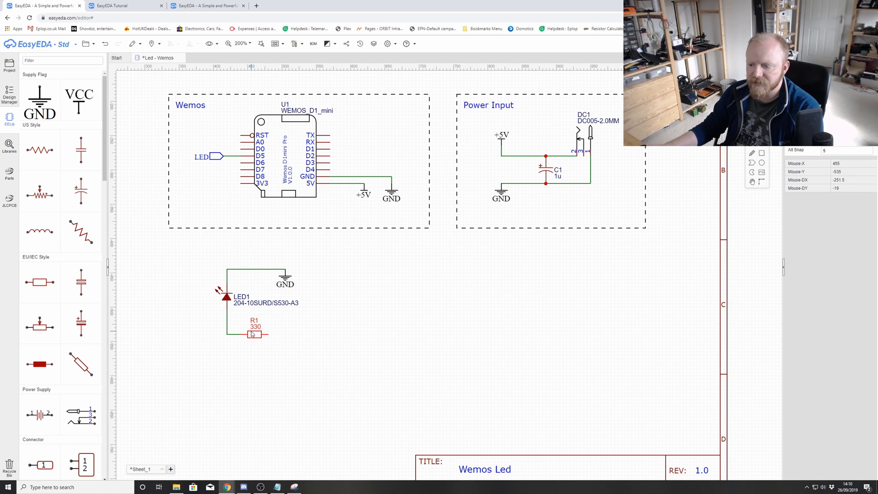
pyautogui.moveTo(317, 340)
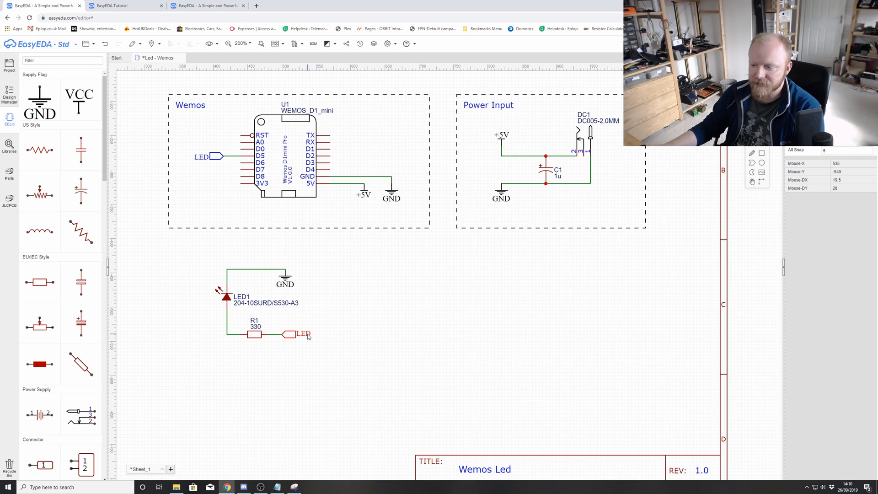
pyautogui.moveTo(307, 337)
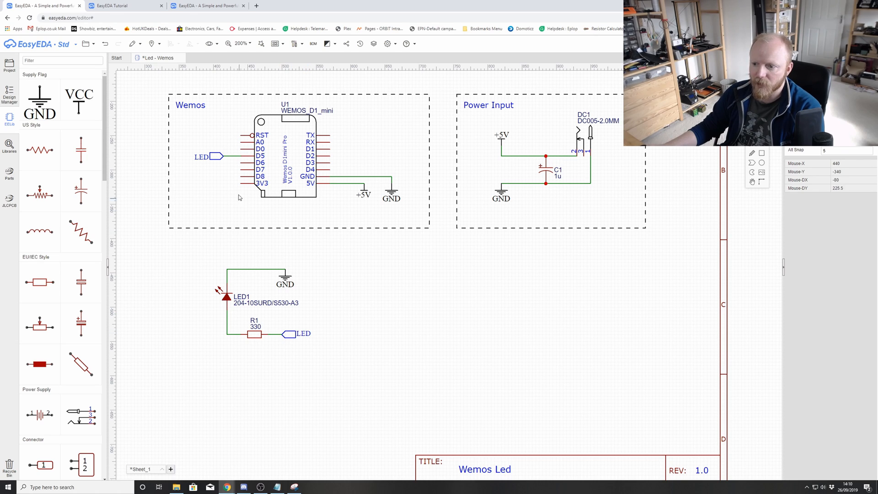
pyautogui.moveTo(432, 336)
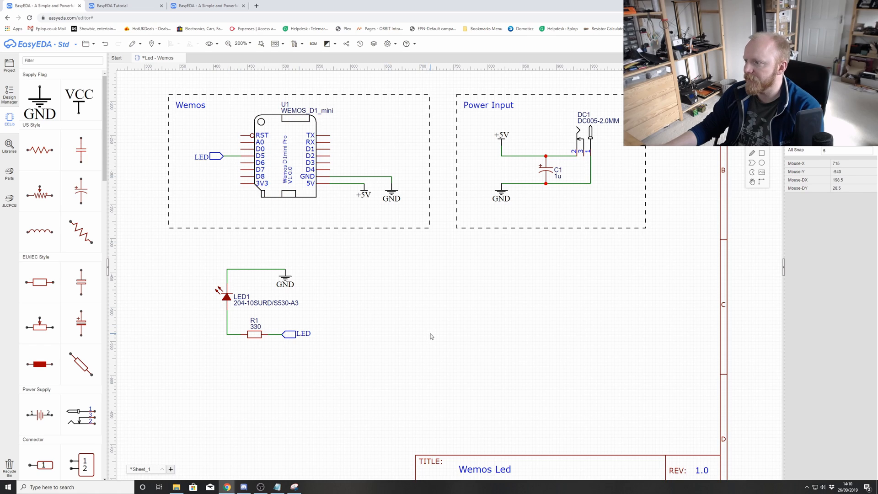
pyautogui.moveTo(383, 258)
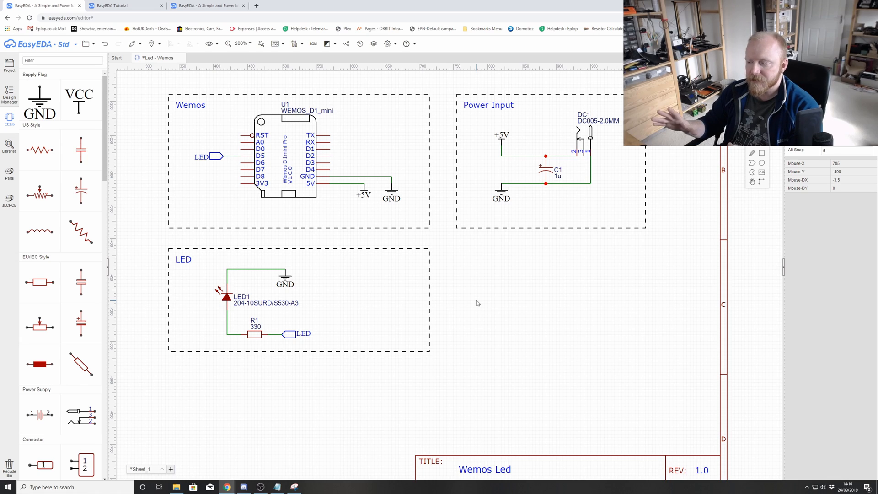
pyautogui.moveTo(341, 192)
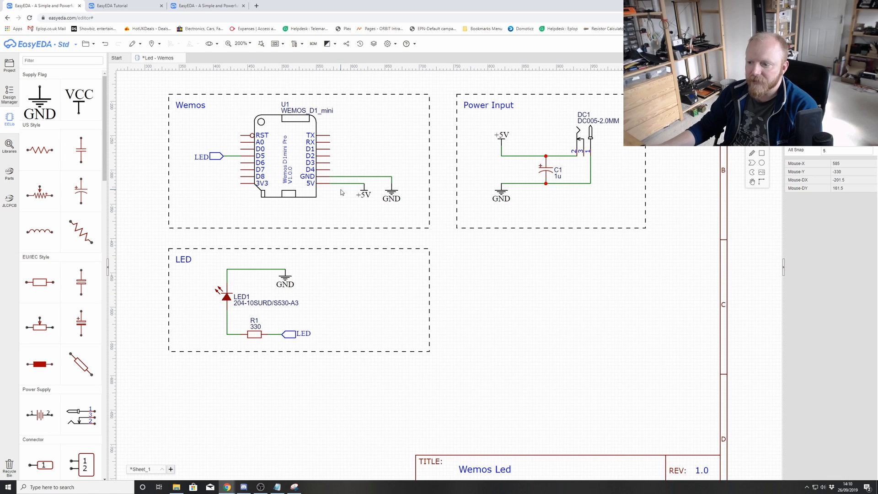
pyautogui.moveTo(326, 166)
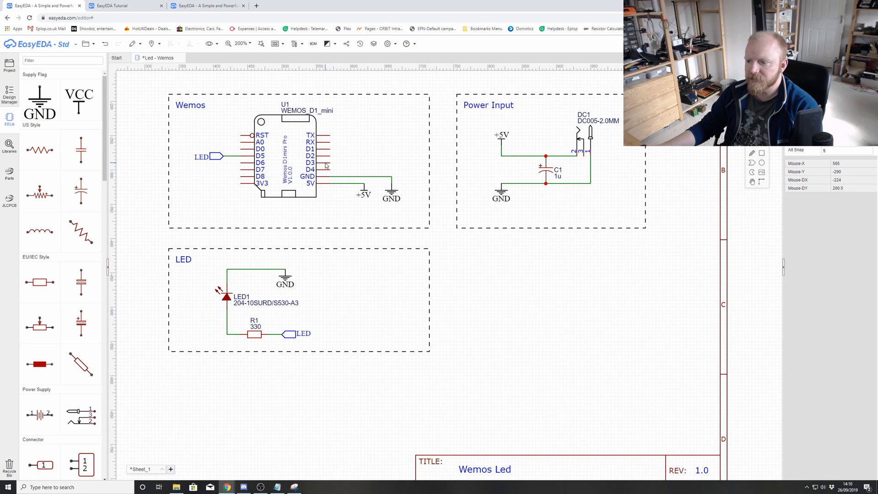
pyautogui.moveTo(696, 328)
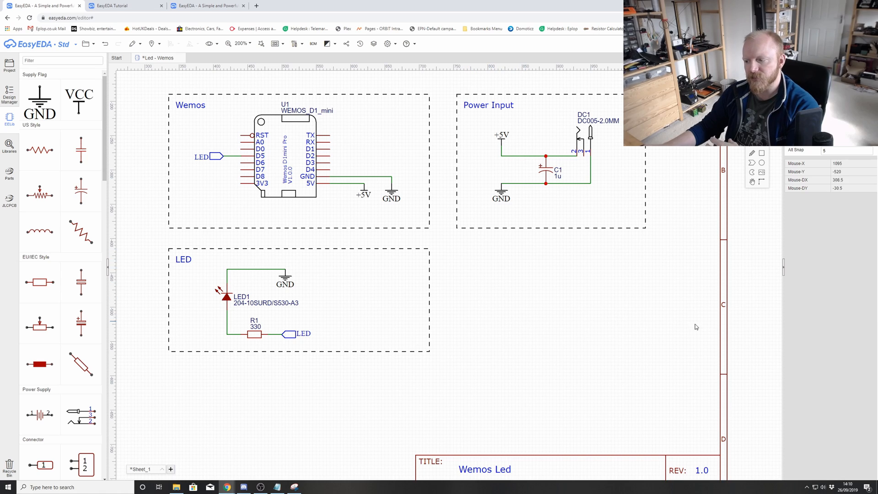
pyautogui.moveTo(516, 317)
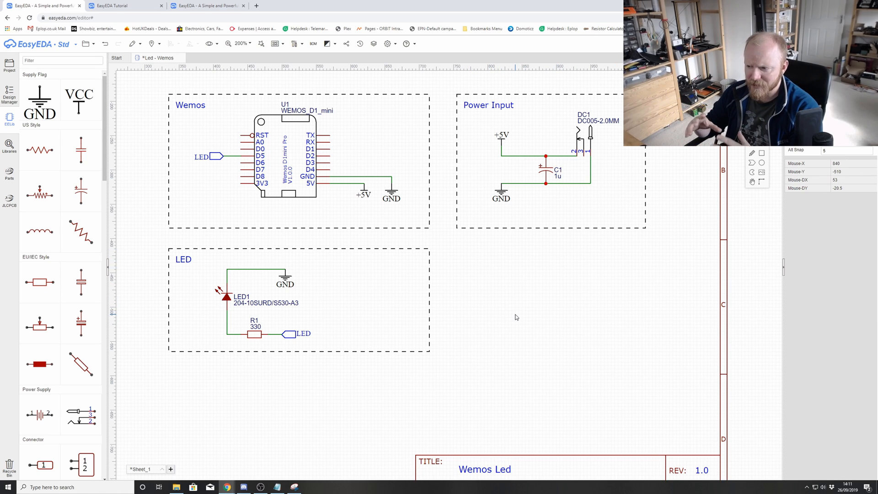
pyautogui.moveTo(240, 253)
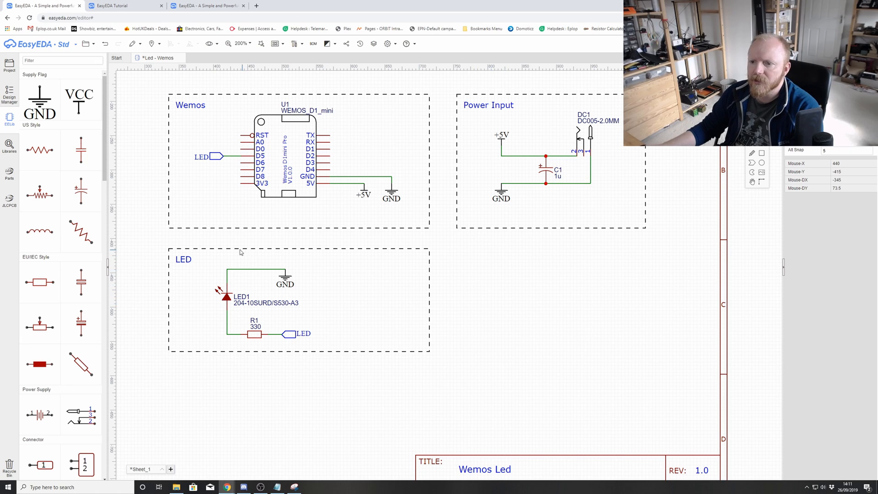
pyautogui.moveTo(562, 325)
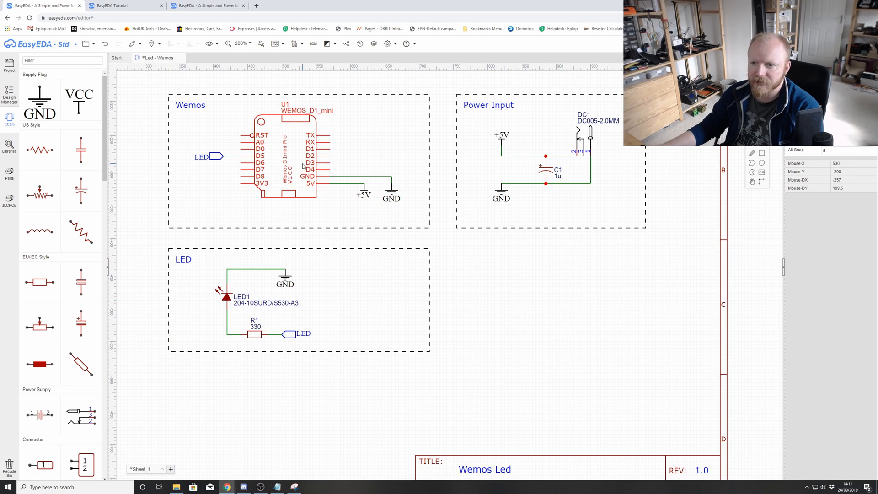
# Step: Save the schematic and expand the Led - Wemos project to reveal Sheet_1
pyautogui.click(85, 43)
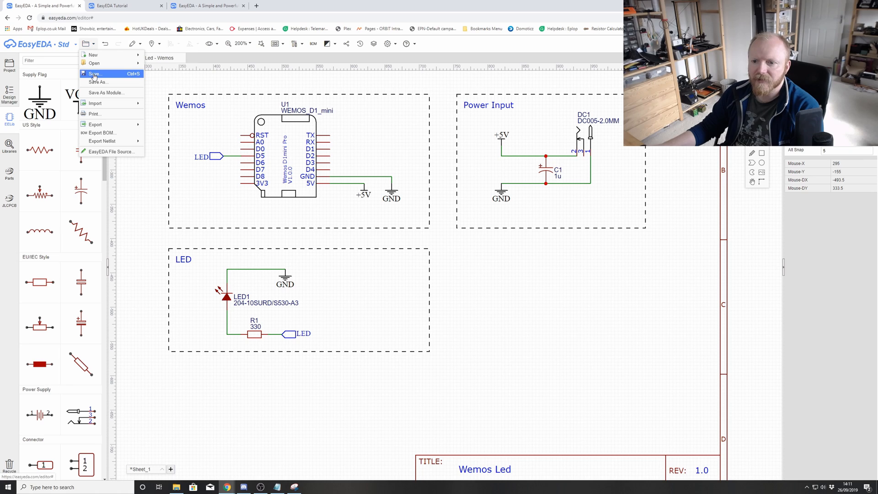
pyautogui.click(94, 73)
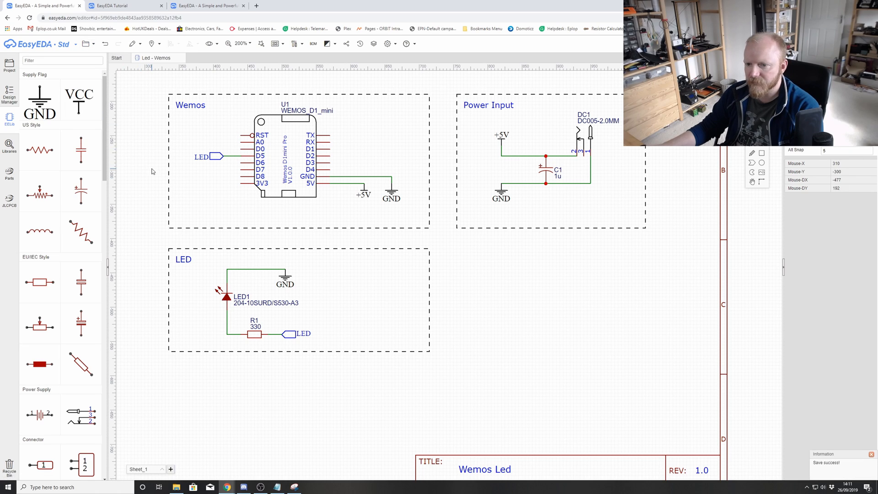
pyautogui.click(9, 65)
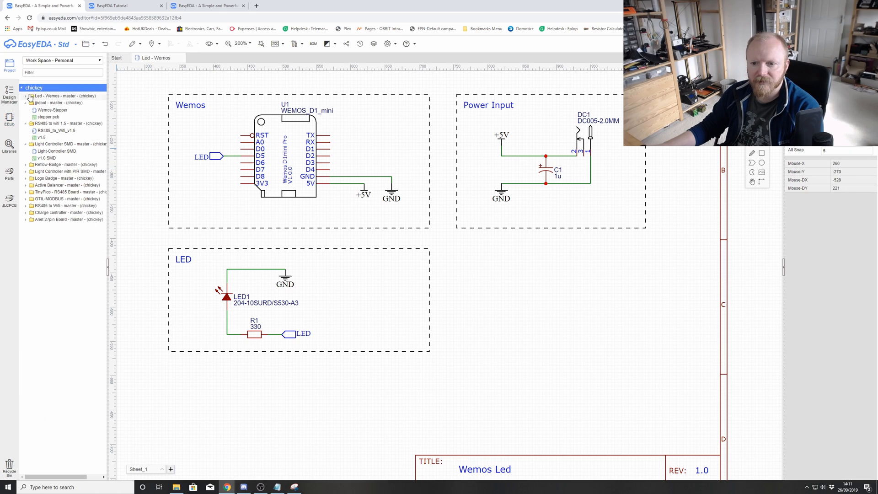
pyautogui.click(29, 96)
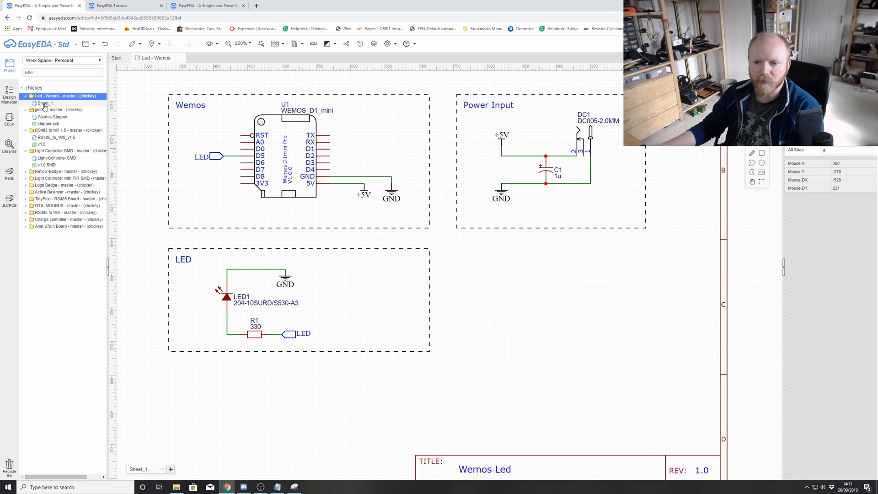
pyautogui.moveTo(44, 103)
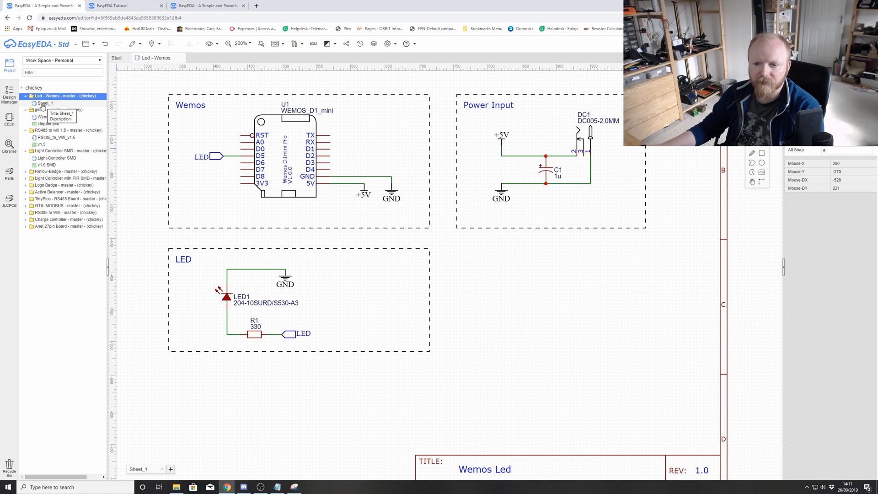